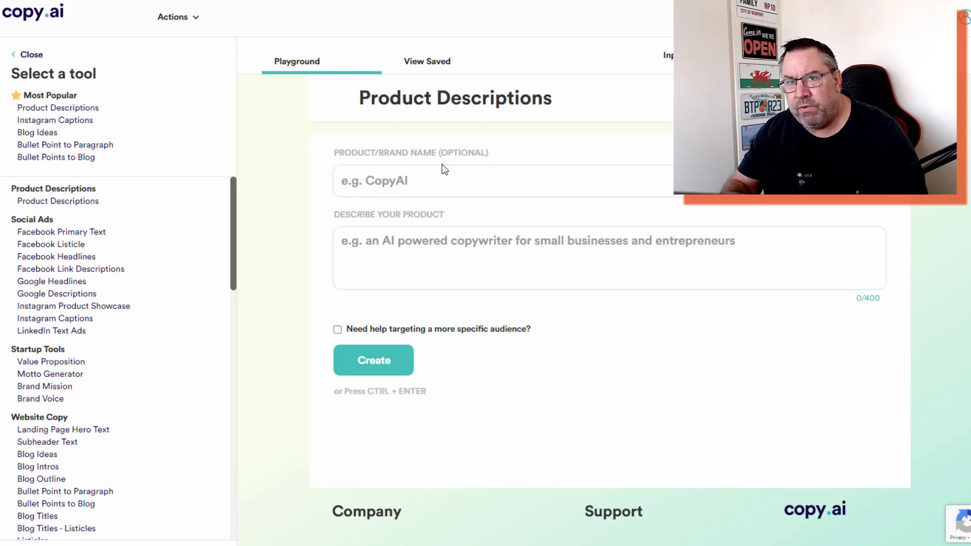
{"action": "mouse_move", "coordinate": [477, 170]}
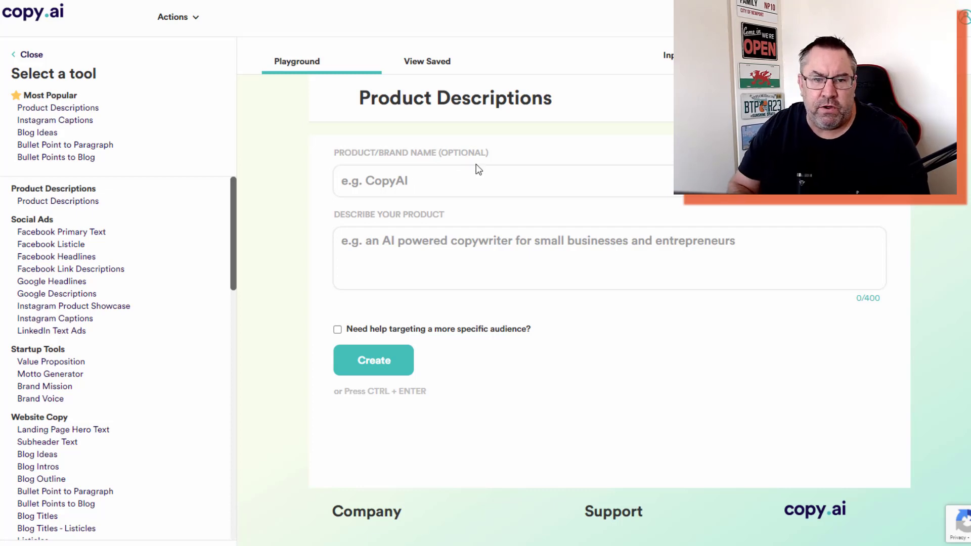
{"action": "mouse_move", "coordinate": [427, 61]}
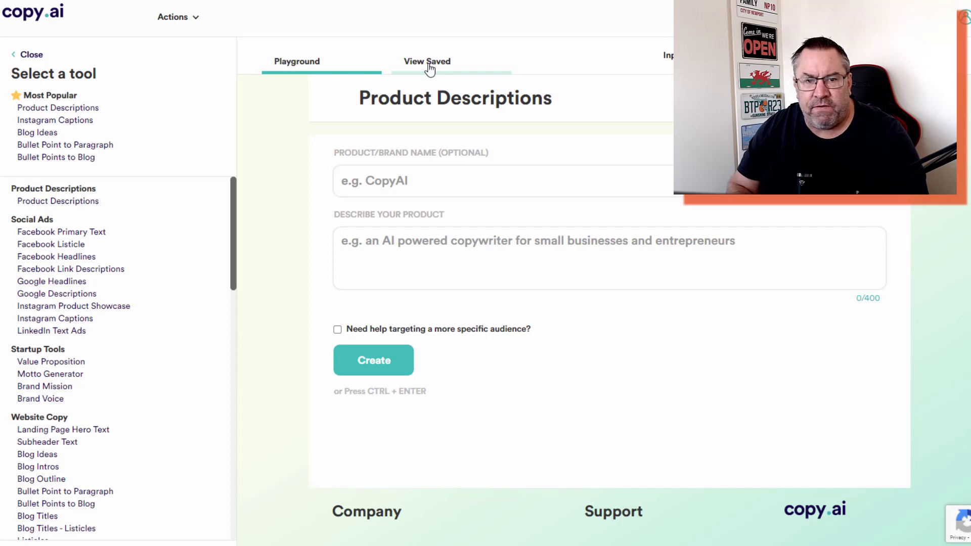
- Check for saved generated copy, then return to the Product Descriptions form
{"action": "left_click", "coordinate": [427, 61]}
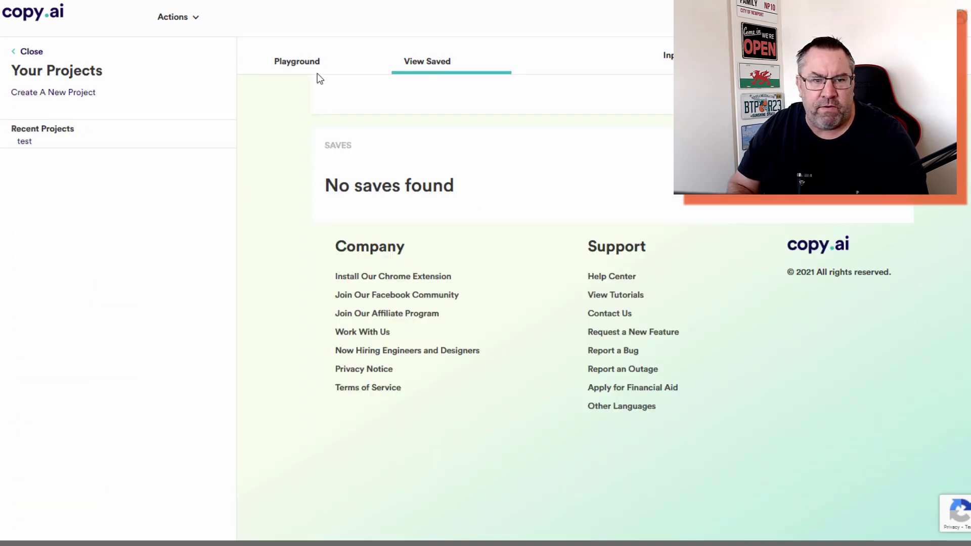
{"action": "left_click", "coordinate": [297, 61]}
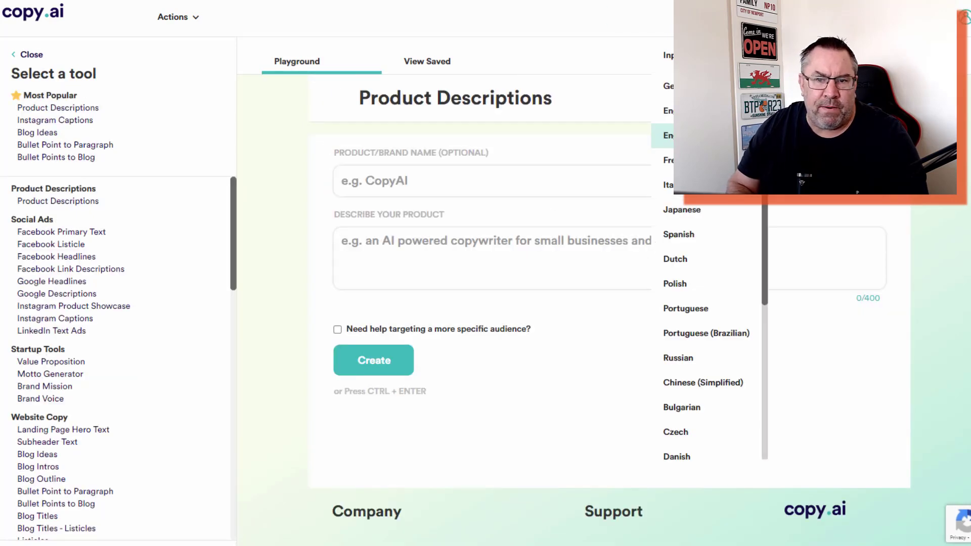
{"action": "scroll", "scroll_direction": "down", "scroll_amount": 3}
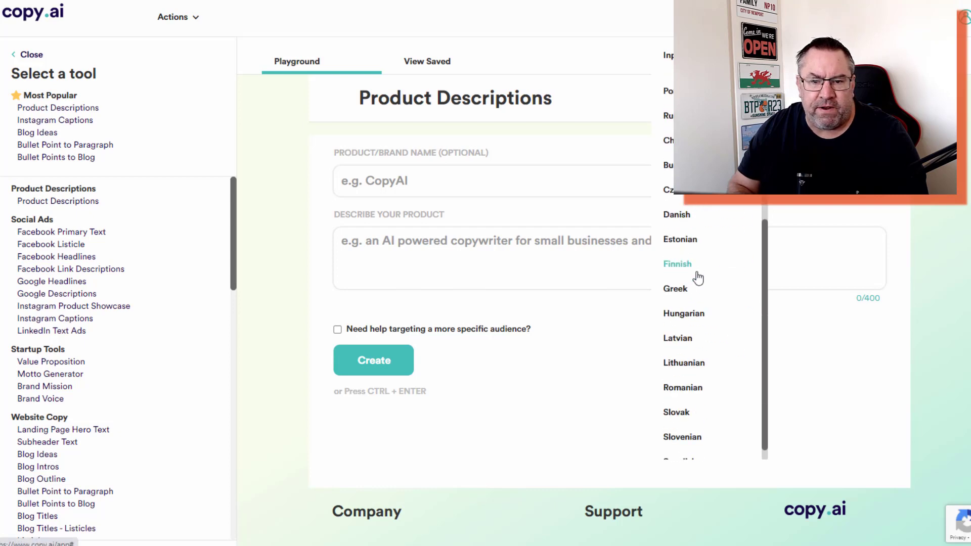
{"action": "scroll", "scroll_direction": "down", "scroll_amount": 3}
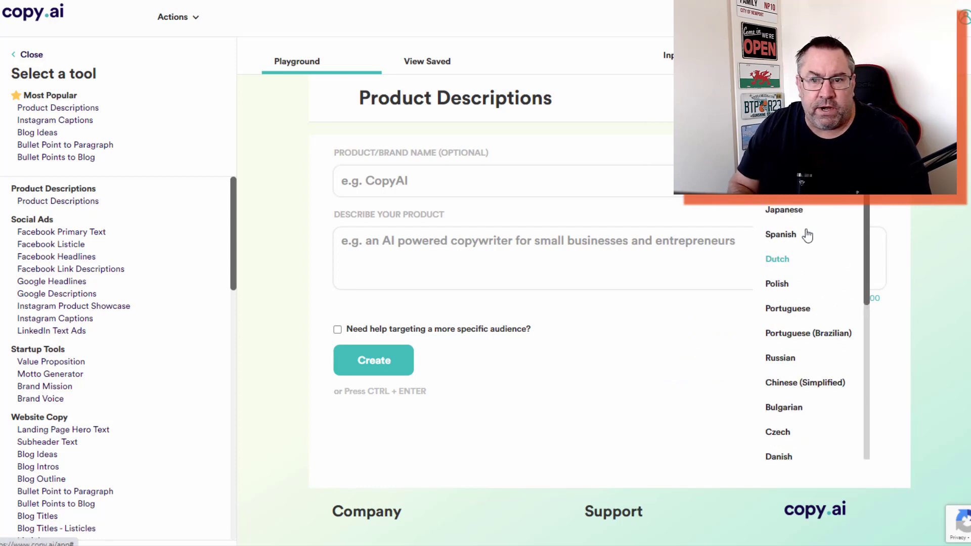
{"action": "scroll", "scroll_direction": "down", "scroll_amount": 3}
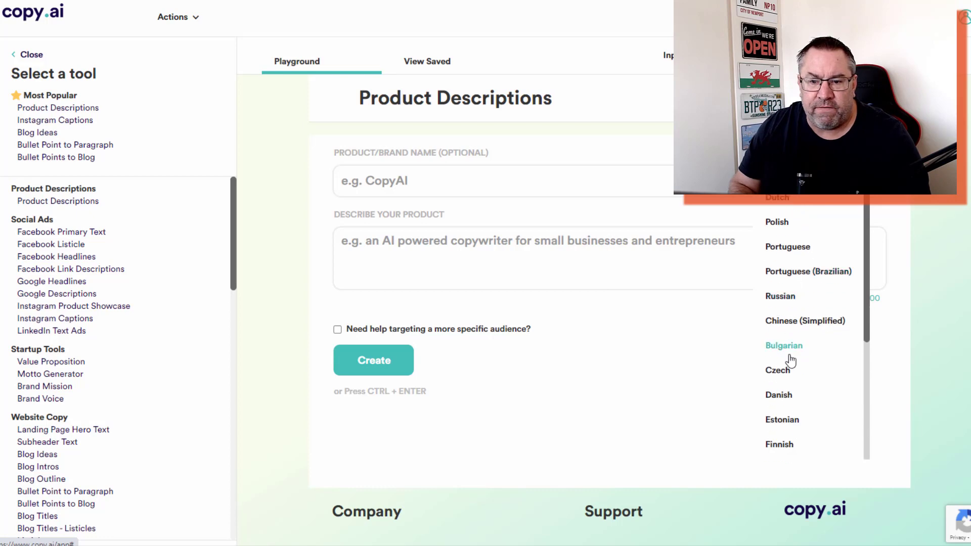
{"action": "scroll", "scroll_direction": "down", "scroll_amount": 3}
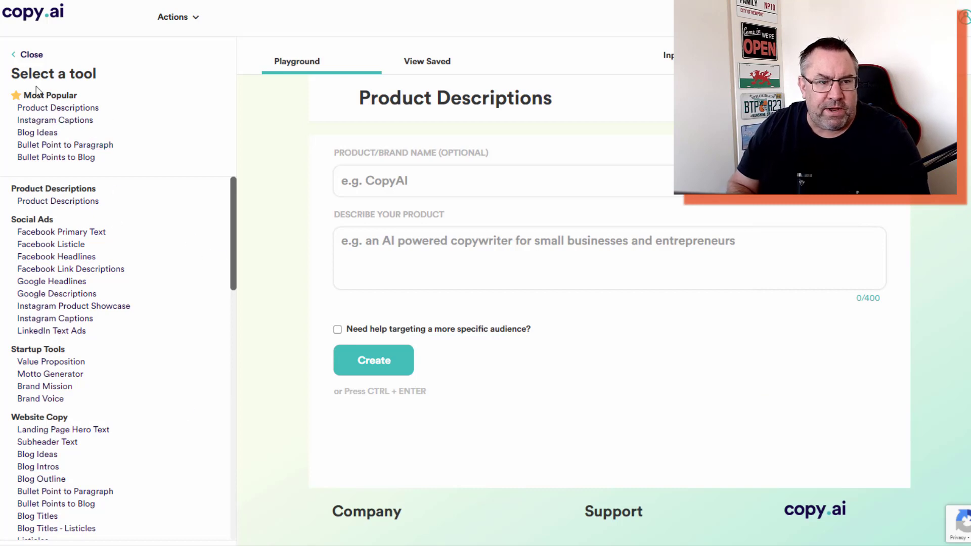
{"action": "mouse_move", "coordinate": [58, 104]}
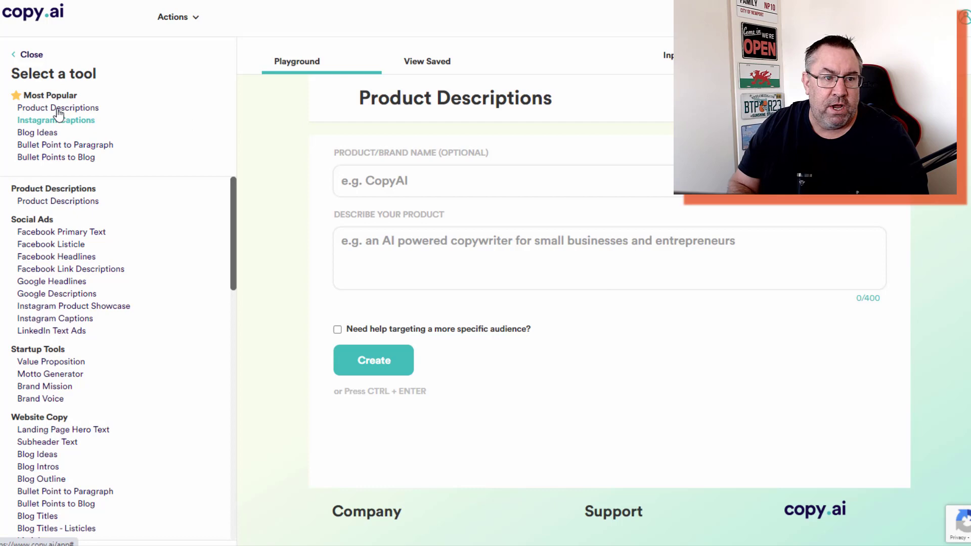
{"action": "mouse_move", "coordinate": [67, 140]}
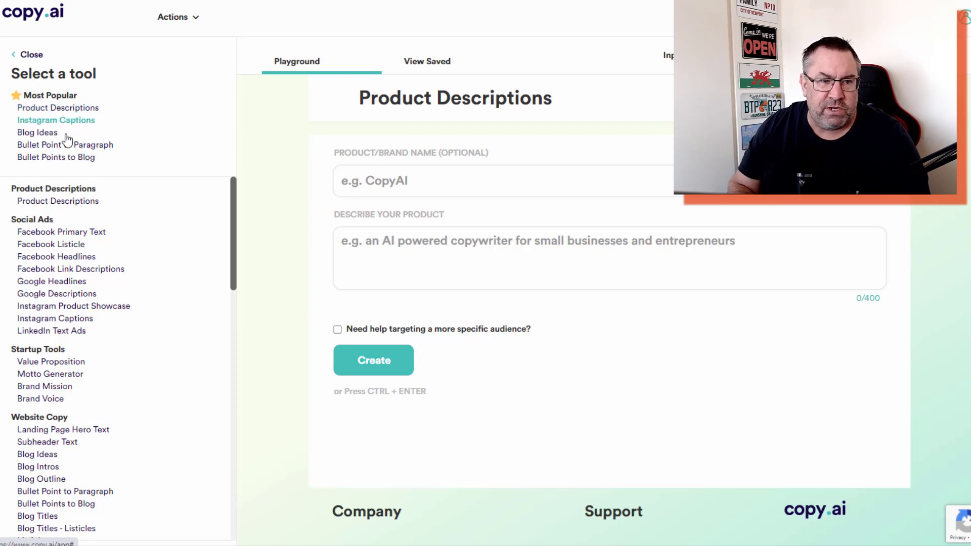
{"action": "mouse_move", "coordinate": [65, 144]}
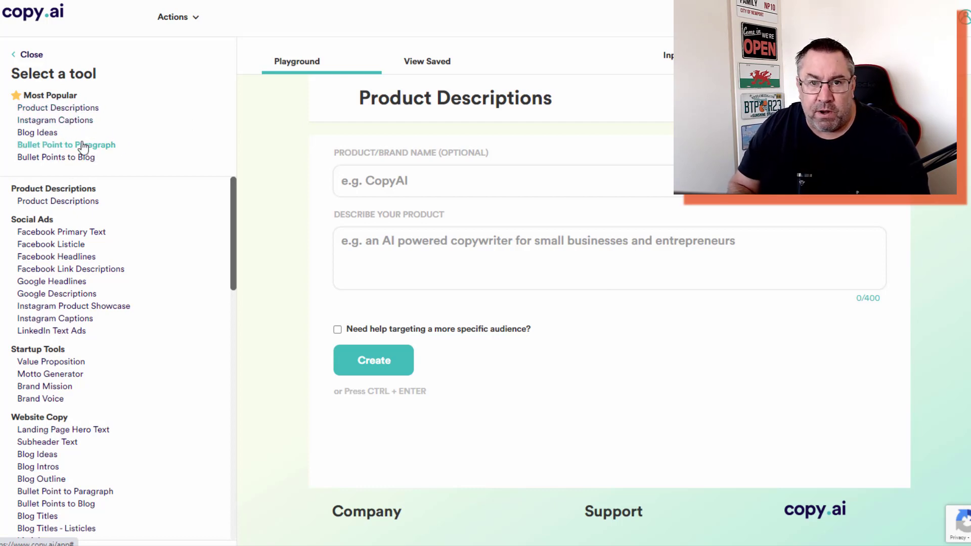
{"action": "scroll", "scroll_direction": "down", "scroll_amount": 3}
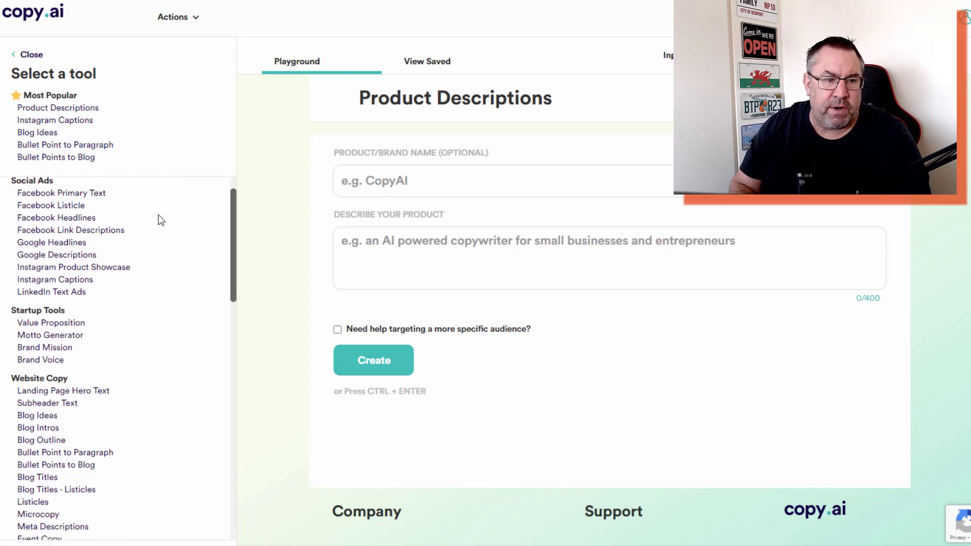
{"action": "scroll", "scroll_direction": "down", "scroll_amount": 3}
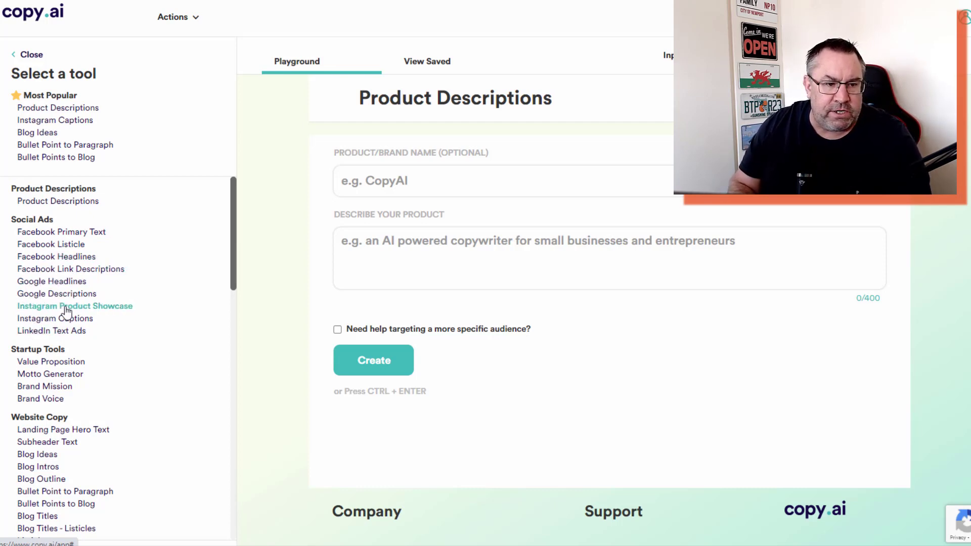
{"action": "scroll", "scroll_direction": "down", "scroll_amount": 3}
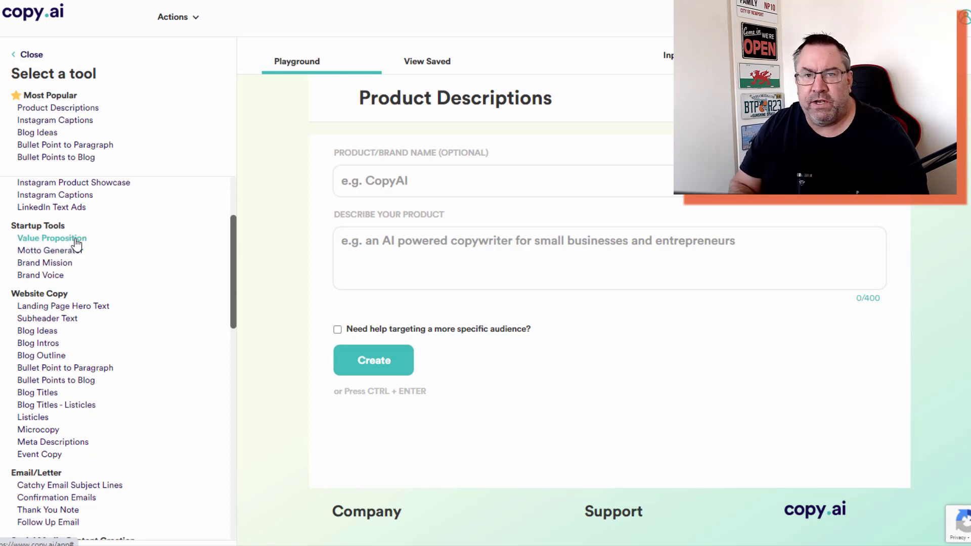
{"action": "mouse_move", "coordinate": [50, 251]}
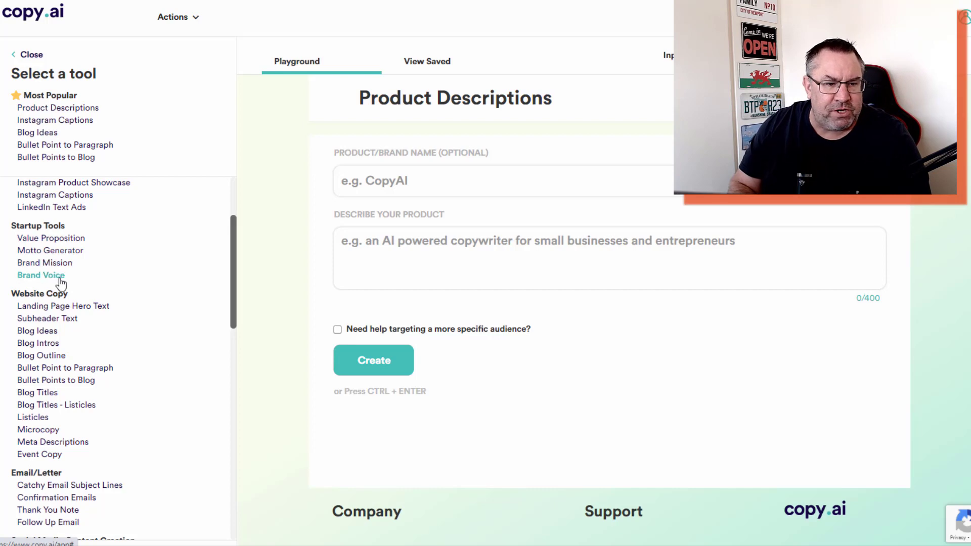
- Enter 'The Simple Traffic Blueprint' as the product name and paste the prepared description
{"action": "scroll", "scroll_direction": "down", "scroll_amount": 3}
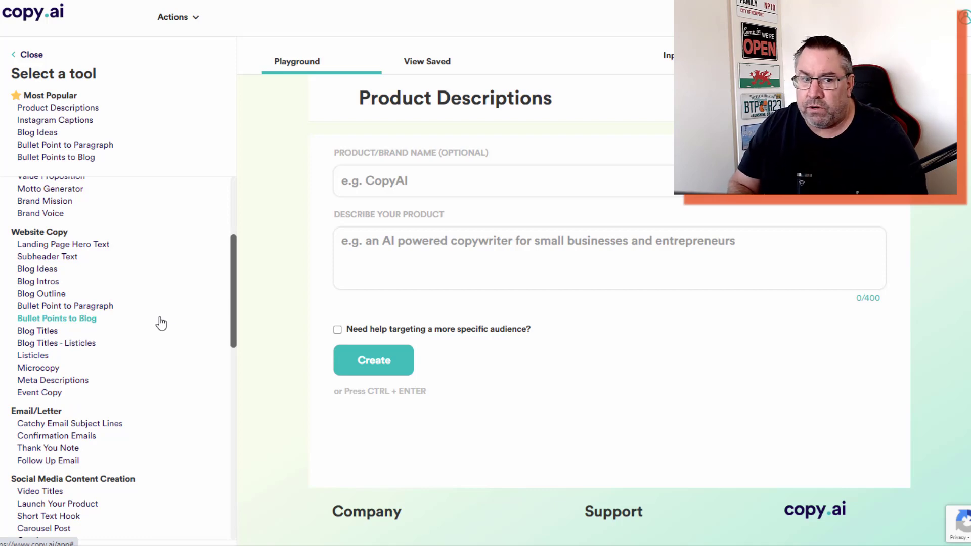
{"action": "scroll", "scroll_direction": "down", "scroll_amount": 3}
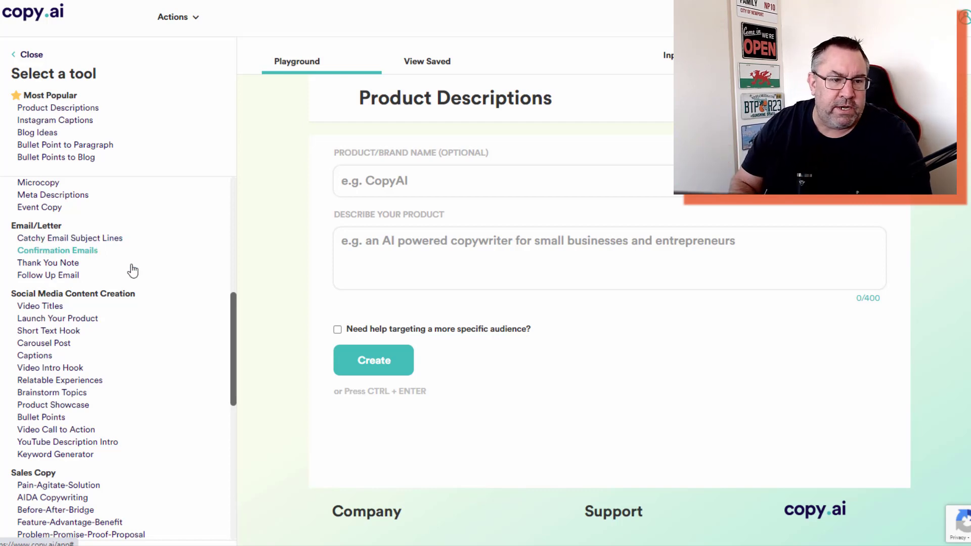
{"action": "scroll", "scroll_direction": "down", "scroll_amount": 3}
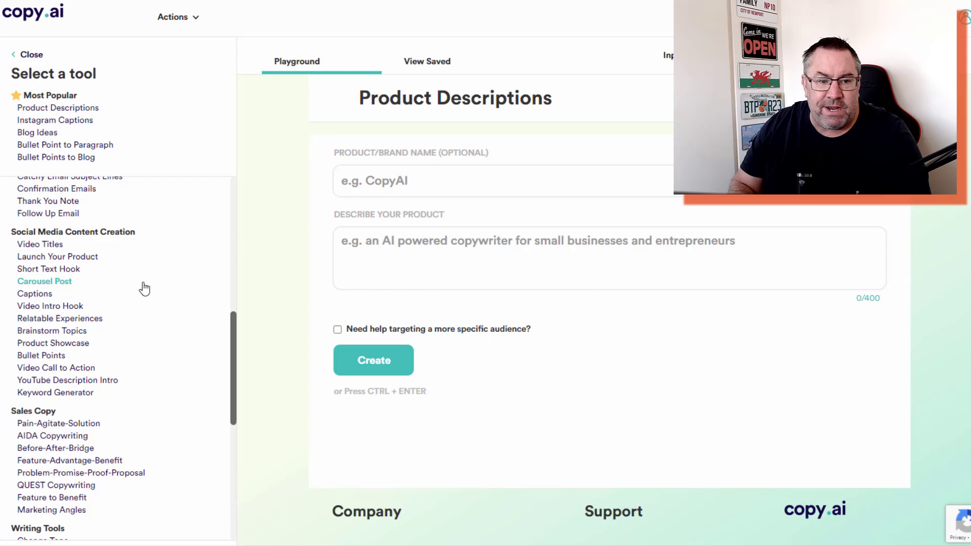
{"action": "mouse_move", "coordinate": [59, 257]}
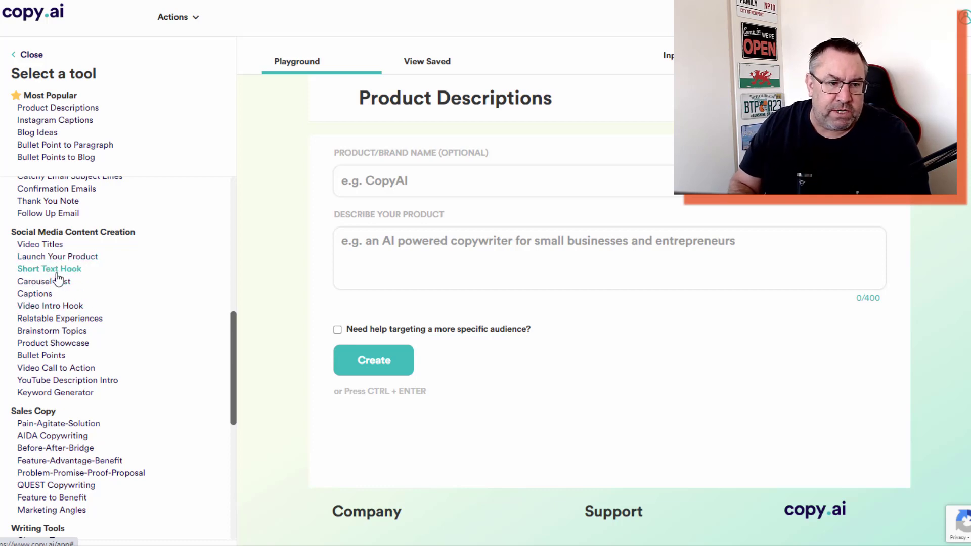
{"action": "scroll", "scroll_direction": "down", "scroll_amount": 3}
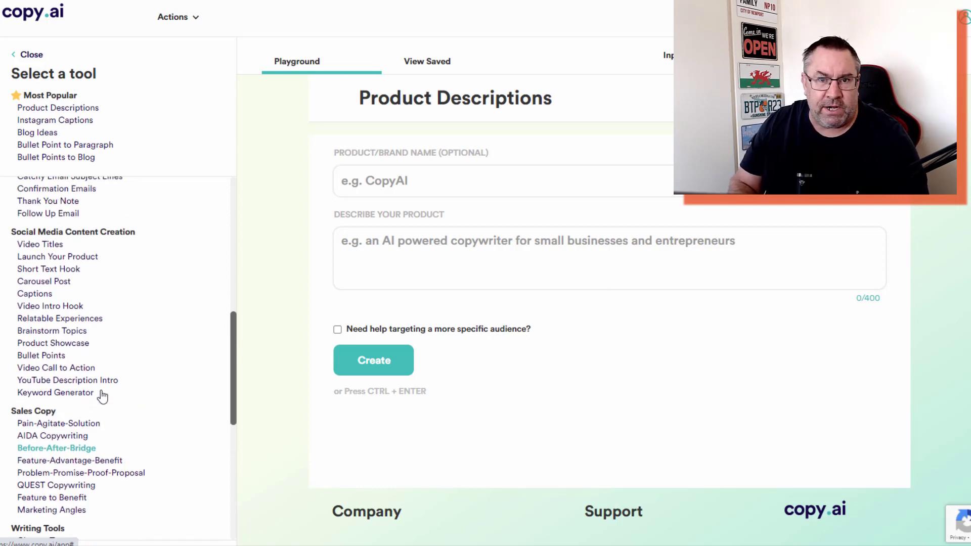
{"action": "scroll", "scroll_direction": "down", "scroll_amount": 3}
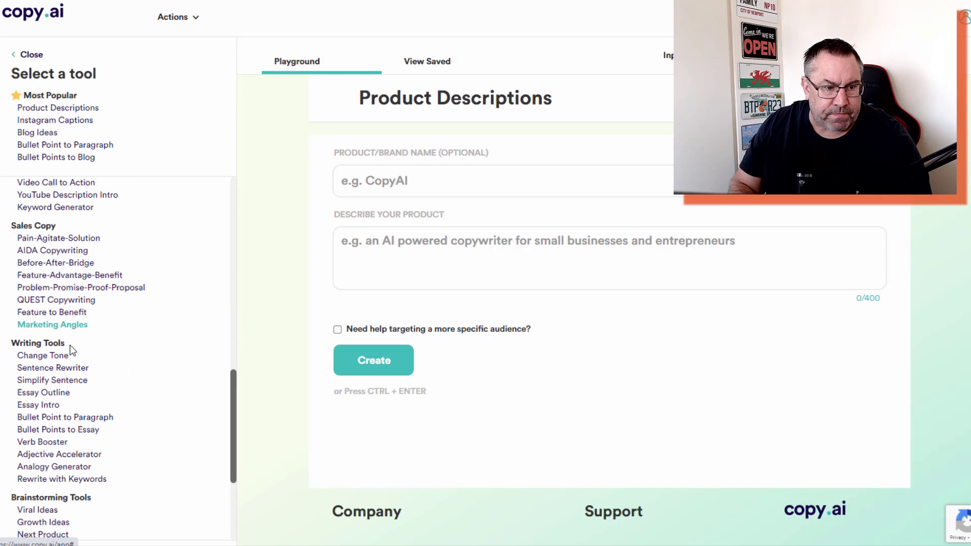
{"action": "scroll", "scroll_direction": "down", "scroll_amount": 3}
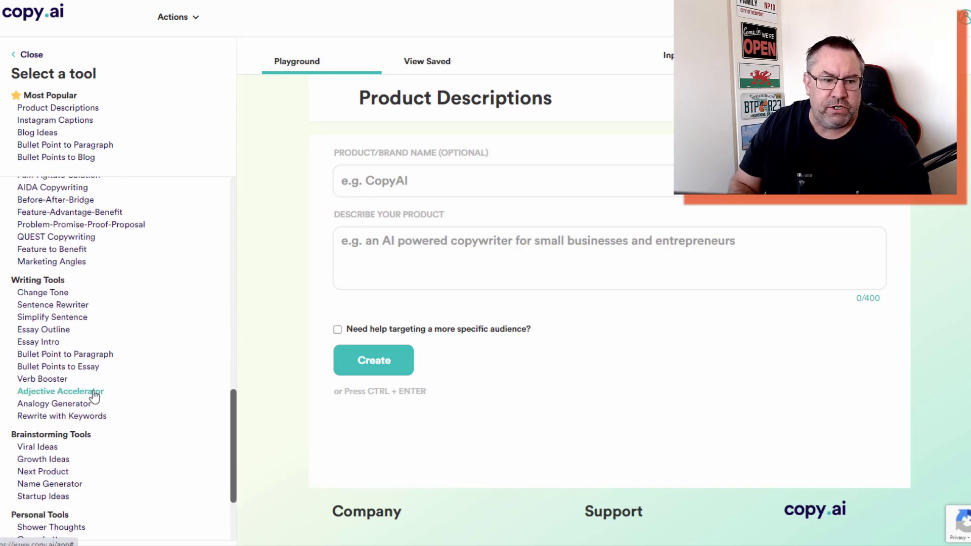
{"action": "scroll", "scroll_direction": "down", "scroll_amount": 3}
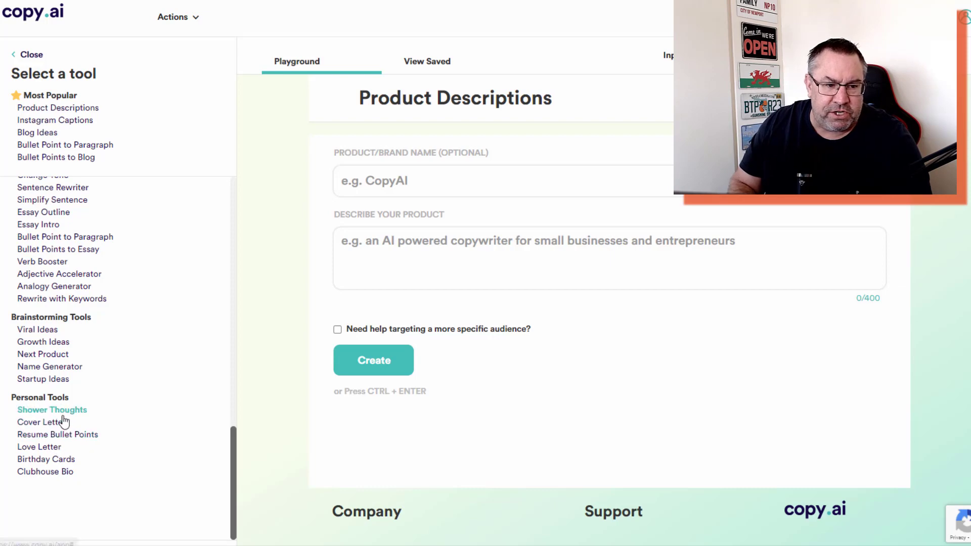
{"action": "mouse_move", "coordinate": [40, 447]}
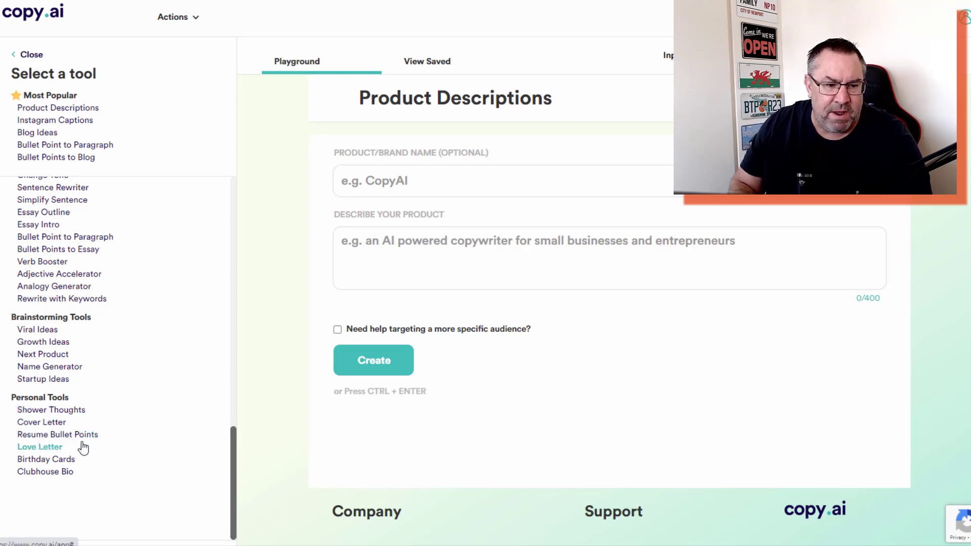
{"action": "scroll", "scroll_direction": "down", "scroll_amount": 3}
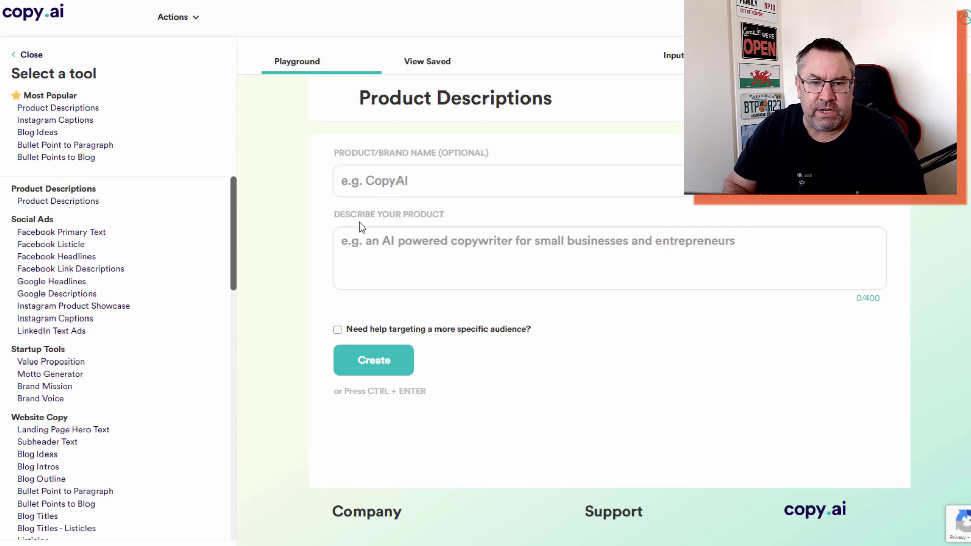
{"action": "mouse_move", "coordinate": [727, 221]}
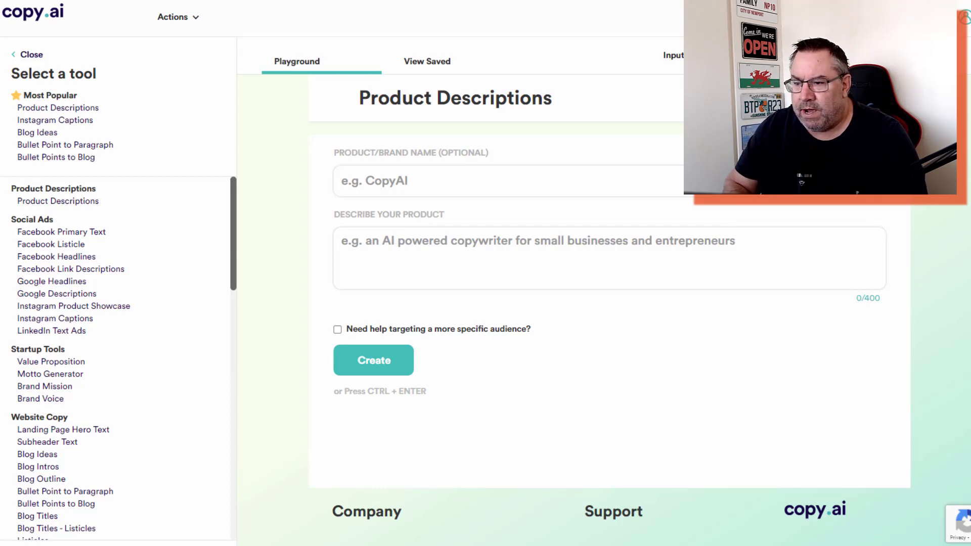
{"action": "type", "text": "The Simple Traffic Blueprint"}
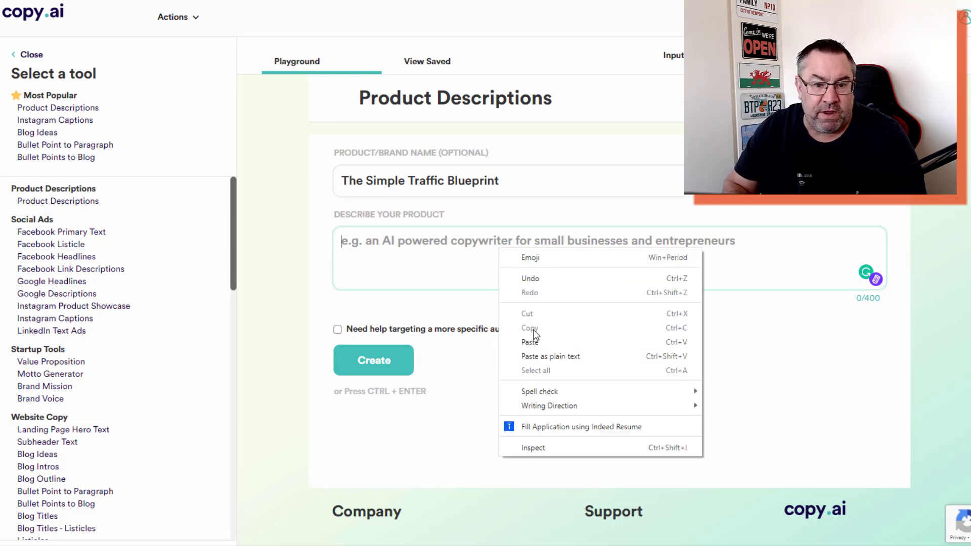
{"action": "left_click", "coordinate": [530, 342]}
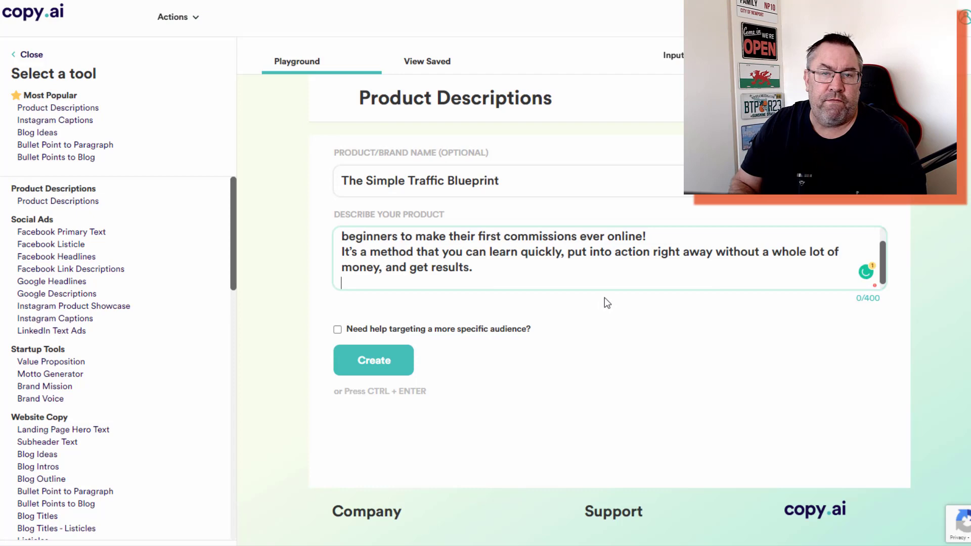
{"action": "mouse_move", "coordinate": [858, 353]}
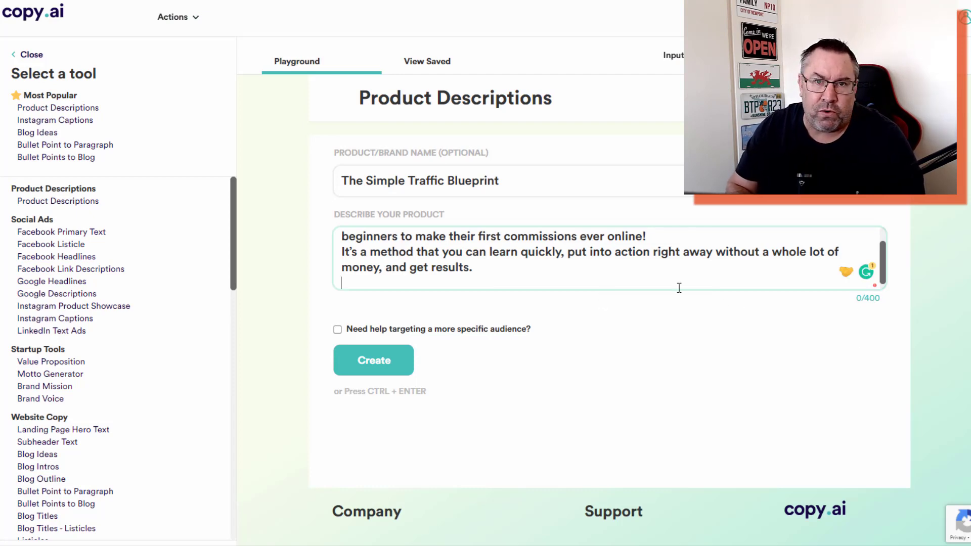
{"action": "mouse_move", "coordinate": [426, 361]}
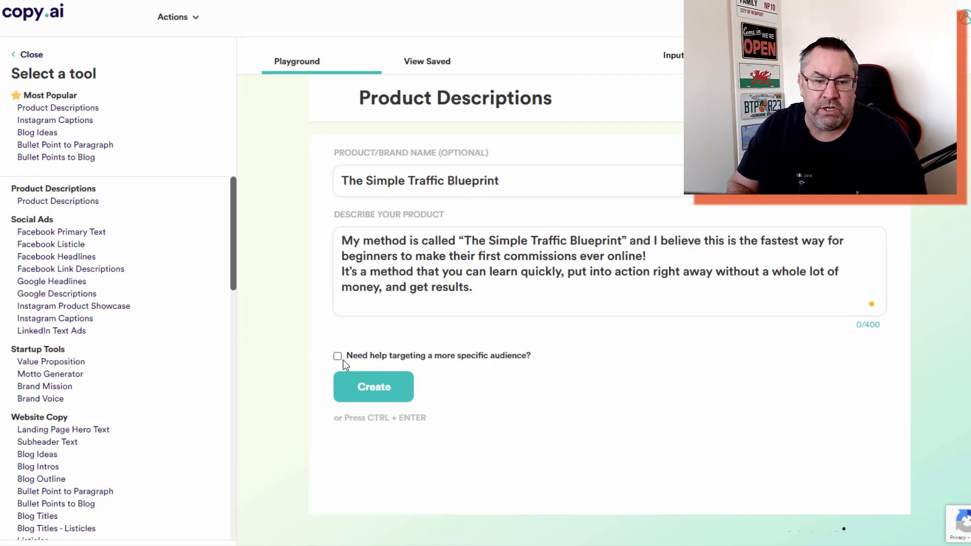
- Enable the audience targeting options and enter '20% off' as the promotion
{"action": "left_click", "coordinate": [337, 355]}
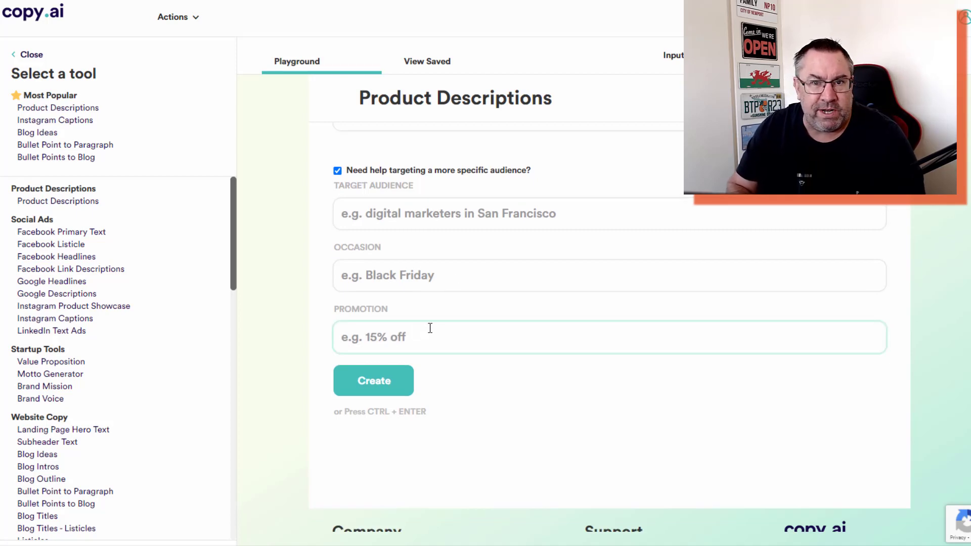
{"action": "type", "text": "2"}
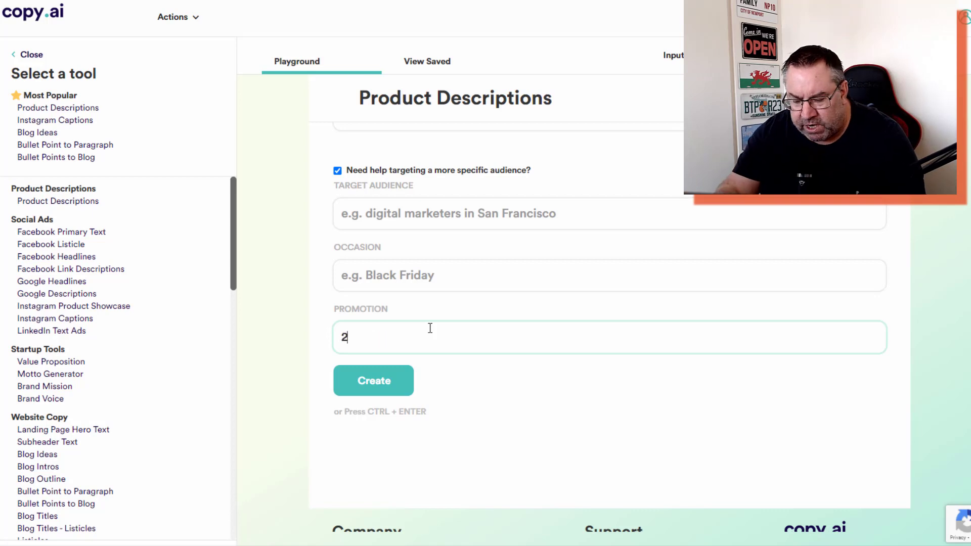
{"action": "type", "text": "0%"}
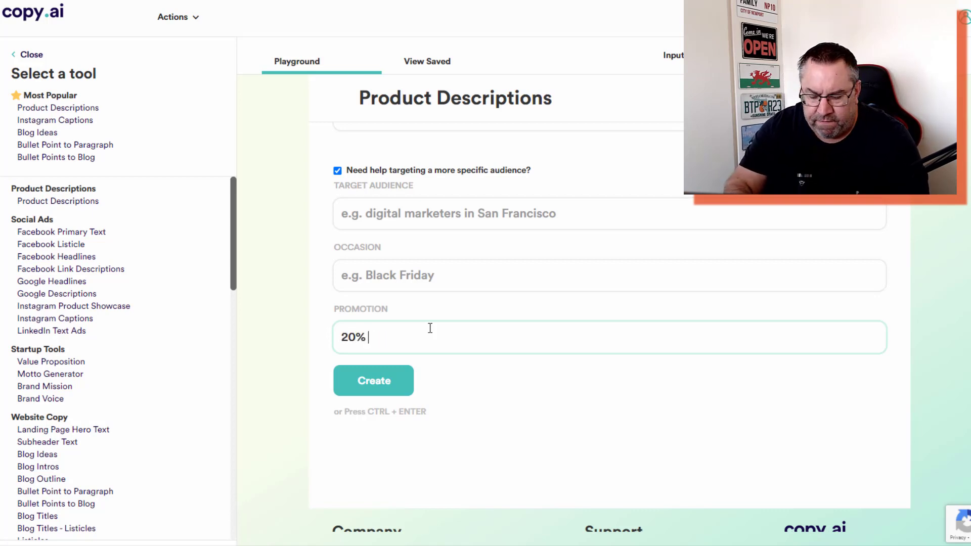
{"action": "type", "text": "off"}
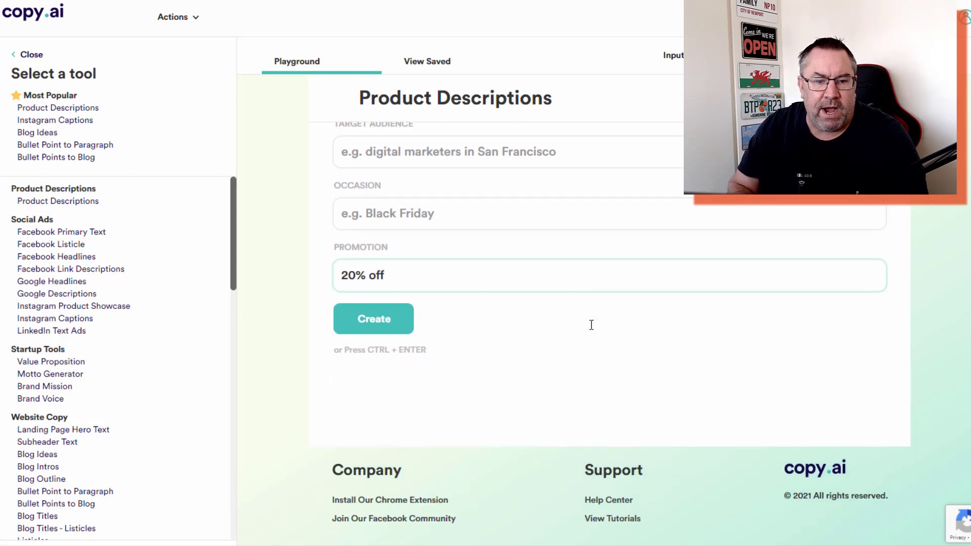
- Generate product descriptions from the filled form and scroll through the results
{"action": "left_click", "coordinate": [374, 318]}
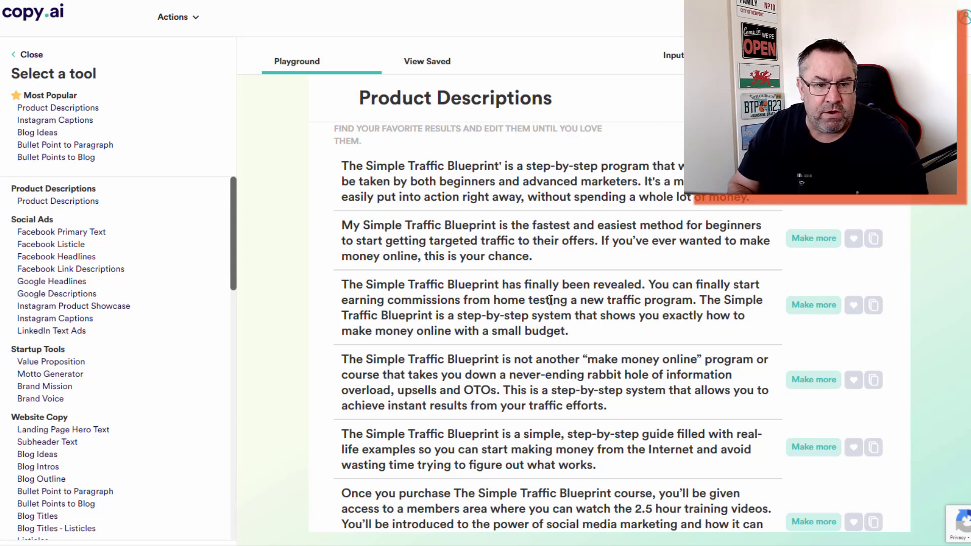
{"action": "scroll", "scroll_direction": "down", "scroll_amount": 3}
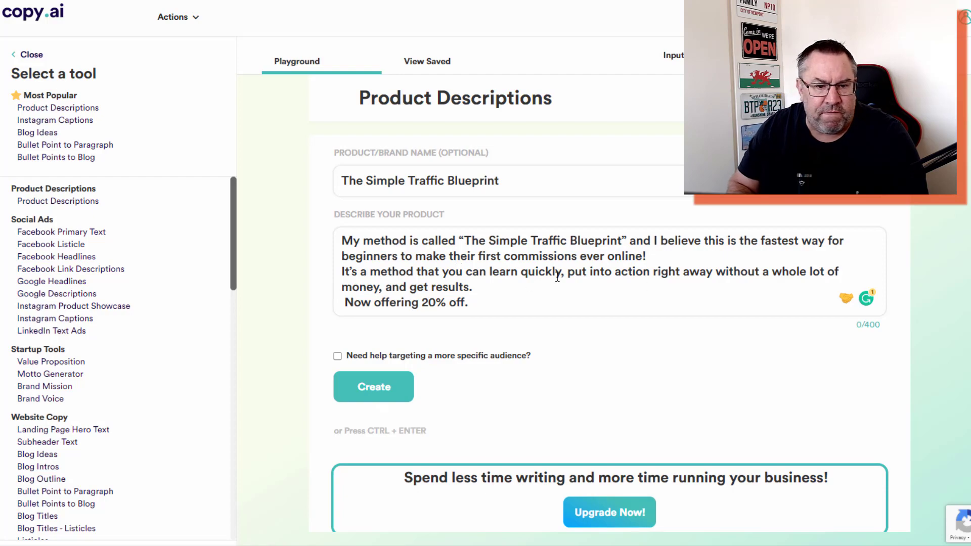
{"action": "left_click", "coordinate": [373, 387]}
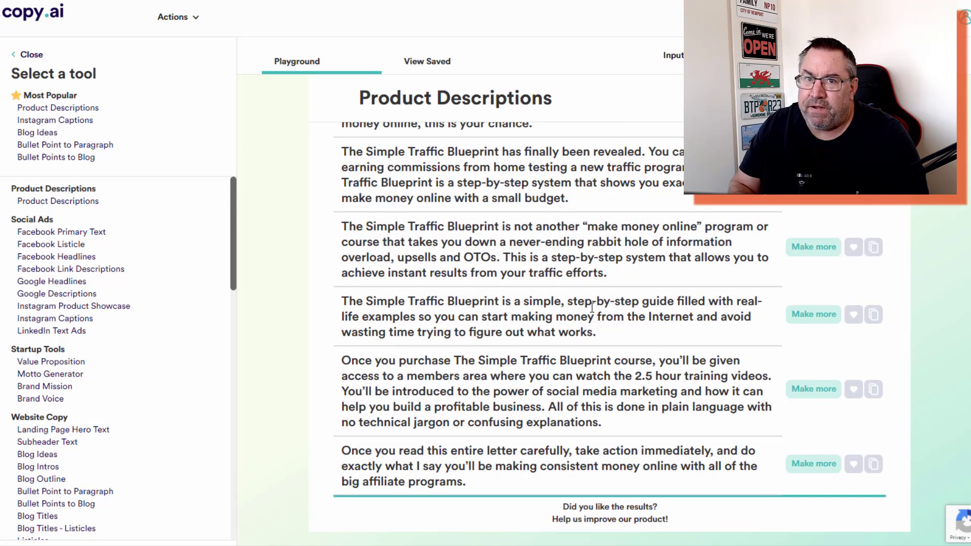
{"action": "scroll", "scroll_direction": "down", "scroll_amount": 3}
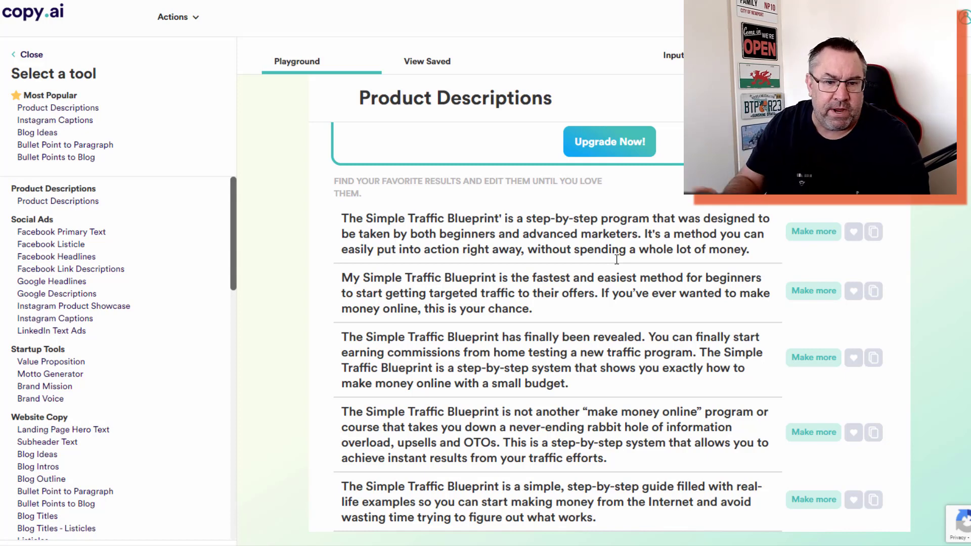
{"action": "scroll", "scroll_direction": "down", "scroll_amount": 3}
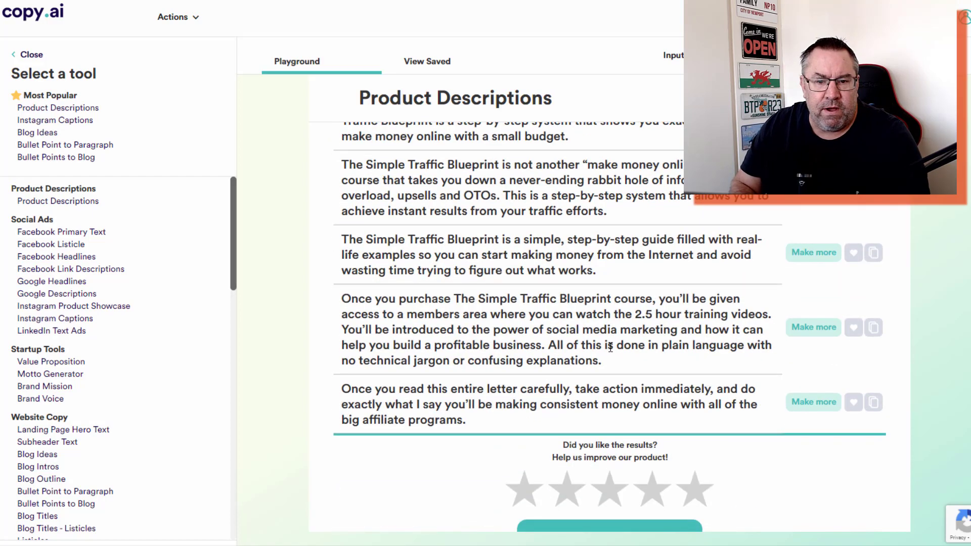
{"action": "scroll", "scroll_direction": "down", "scroll_amount": 3}
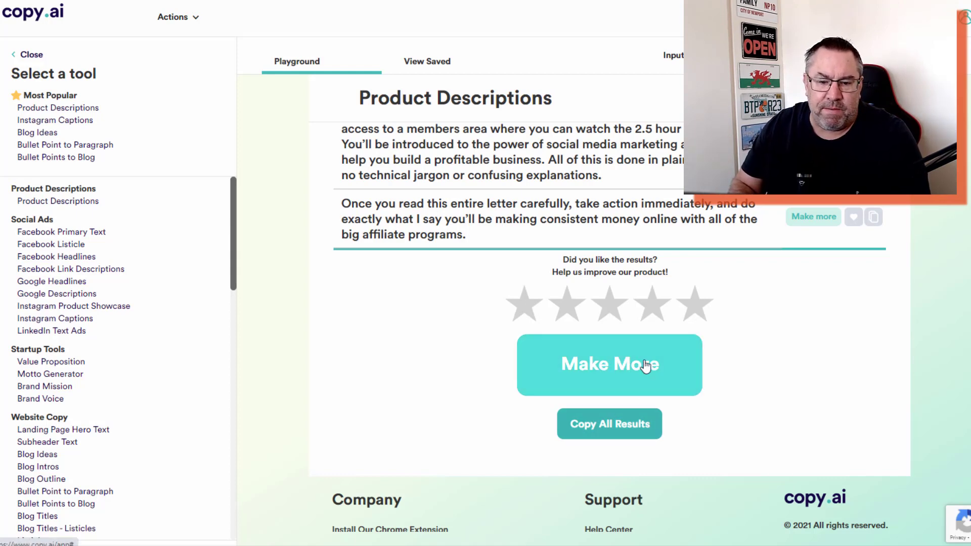
- Generate more product description variations and read through the new batch
{"action": "left_click", "coordinate": [608, 364]}
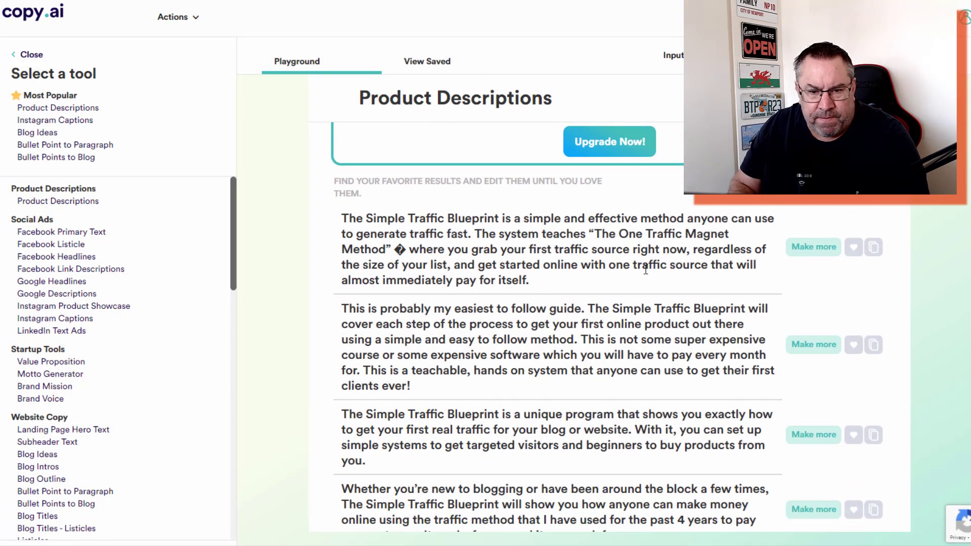
{"action": "scroll", "scroll_direction": "down", "scroll_amount": 3}
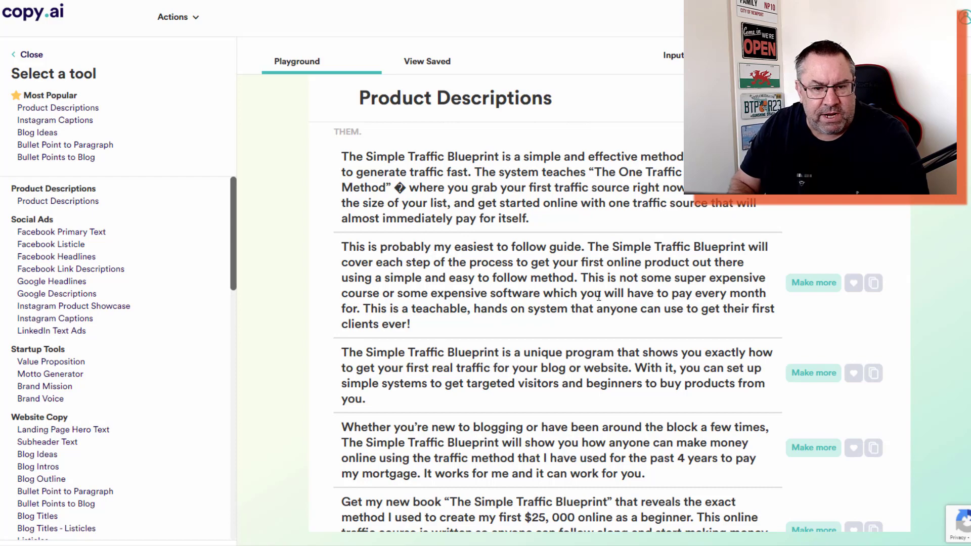
{"action": "scroll", "scroll_direction": "down", "scroll_amount": 3}
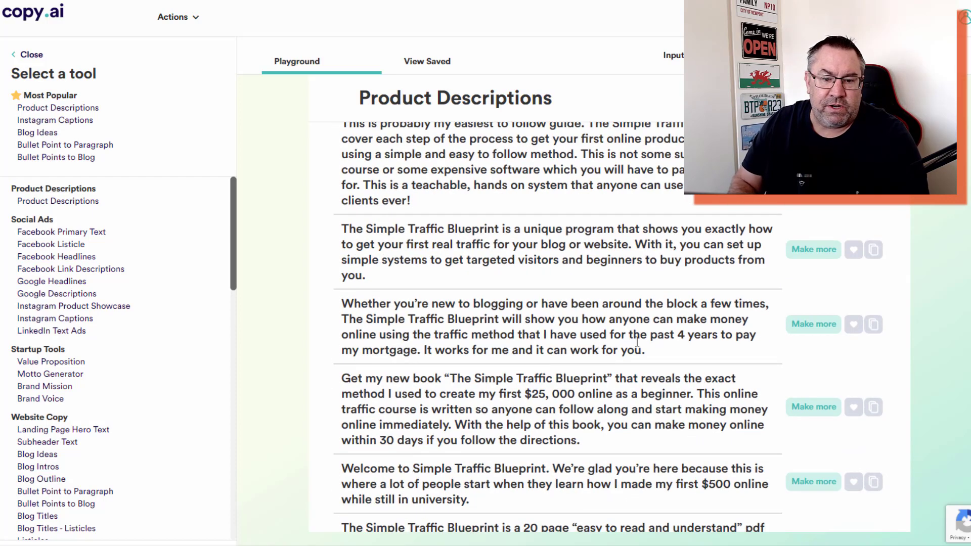
{"action": "scroll", "scroll_direction": "down", "scroll_amount": 3}
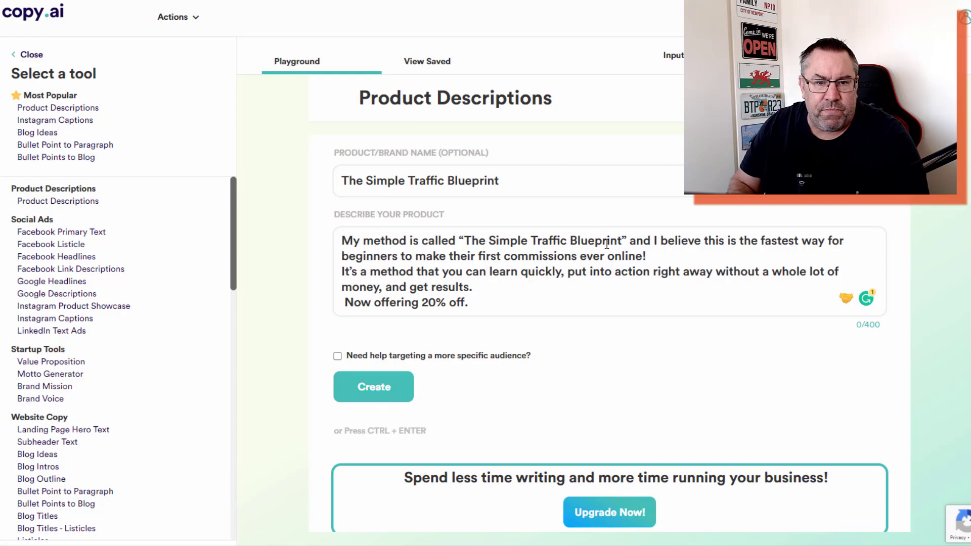
- Switch to the Bullet Point to Paragraph tool from the sidebar
{"action": "left_click", "coordinate": [373, 386]}
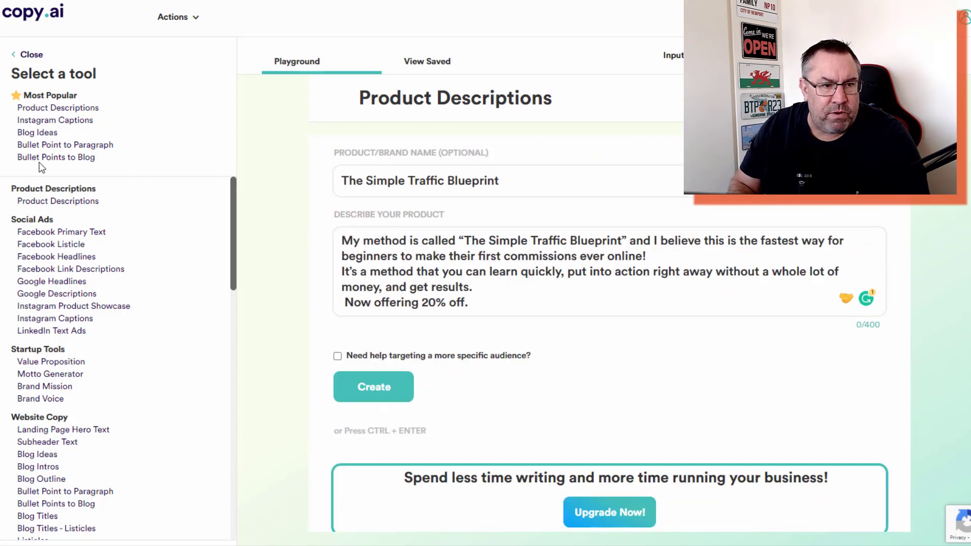
{"action": "mouse_move", "coordinate": [64, 144]}
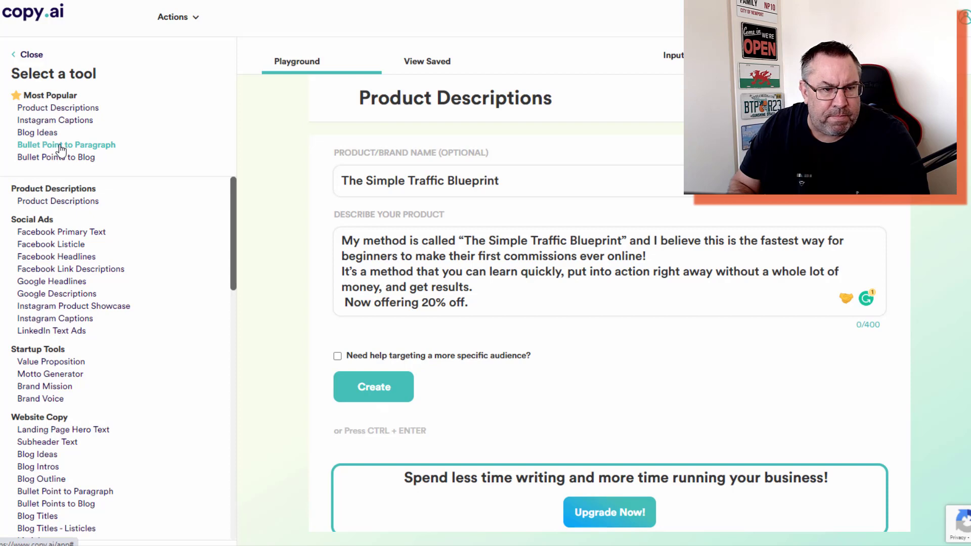
{"action": "left_click", "coordinate": [66, 144]}
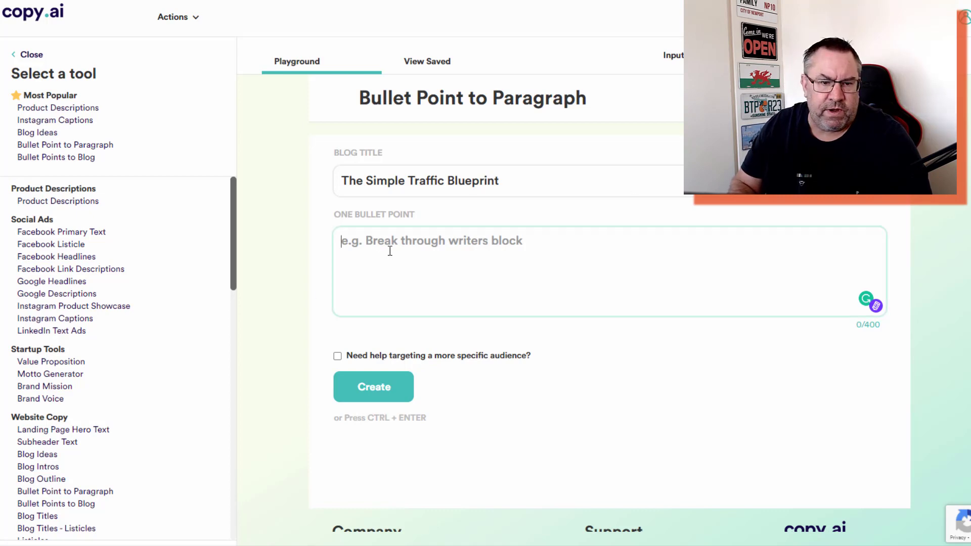
- Enter 'Beginner Friendly & Simple To Implement' as the bullet point and generate paragraphs
{"action": "type", "text": "Beginner Friendly & Simple To Implement"}
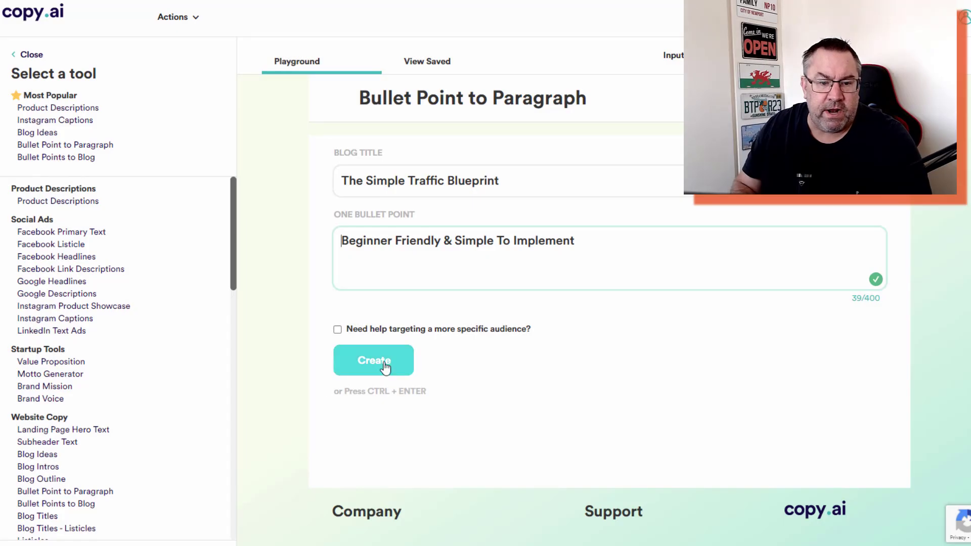
{"action": "left_click", "coordinate": [374, 361]}
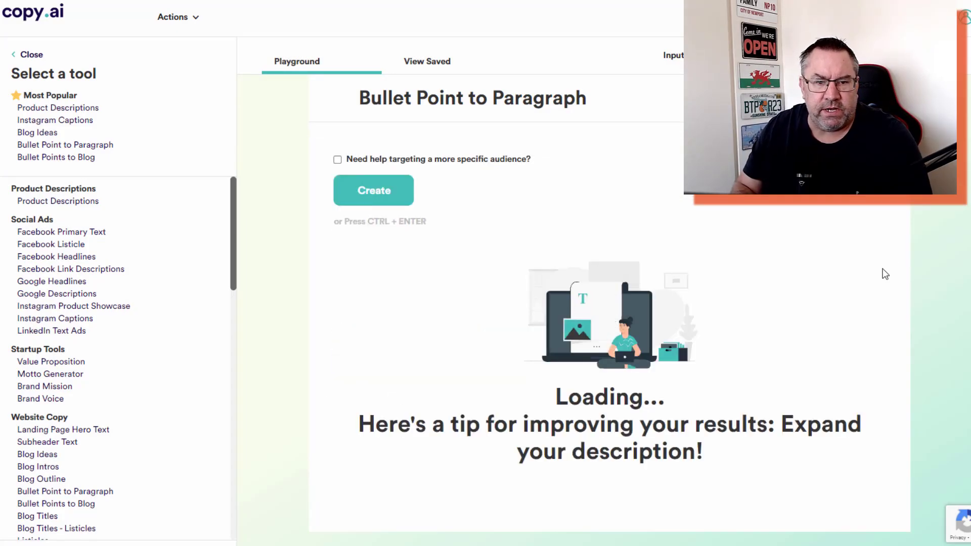
{"action": "mouse_move", "coordinate": [865, 291]}
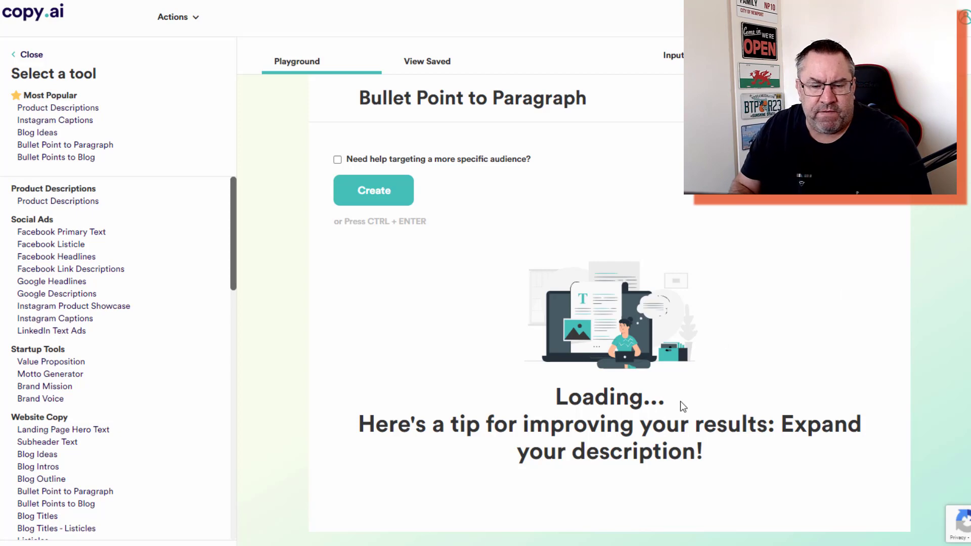
{"action": "left_click", "coordinate": [373, 190]}
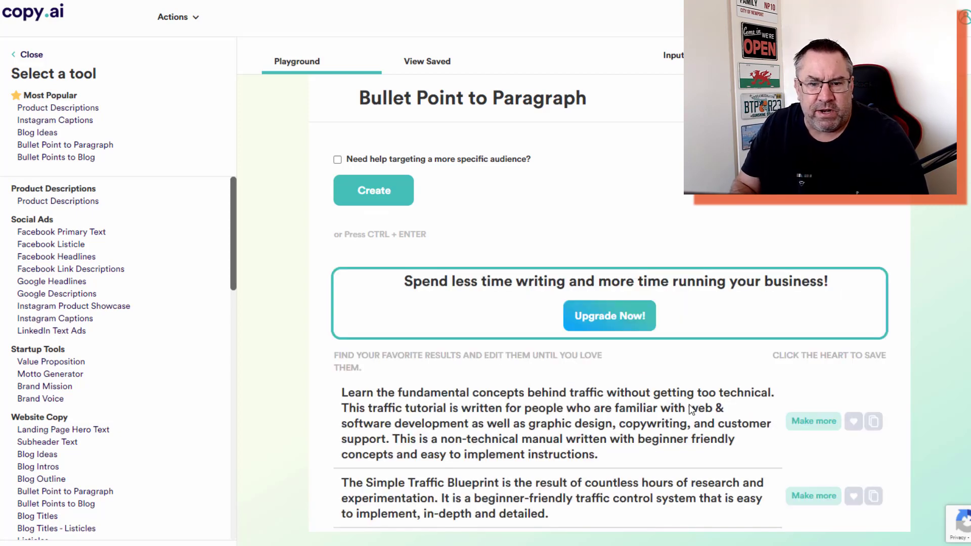
- Scroll through the generated paragraphs, then view the 0% plagiarized scan report
{"action": "scroll", "scroll_direction": "down", "scroll_amount": 3}
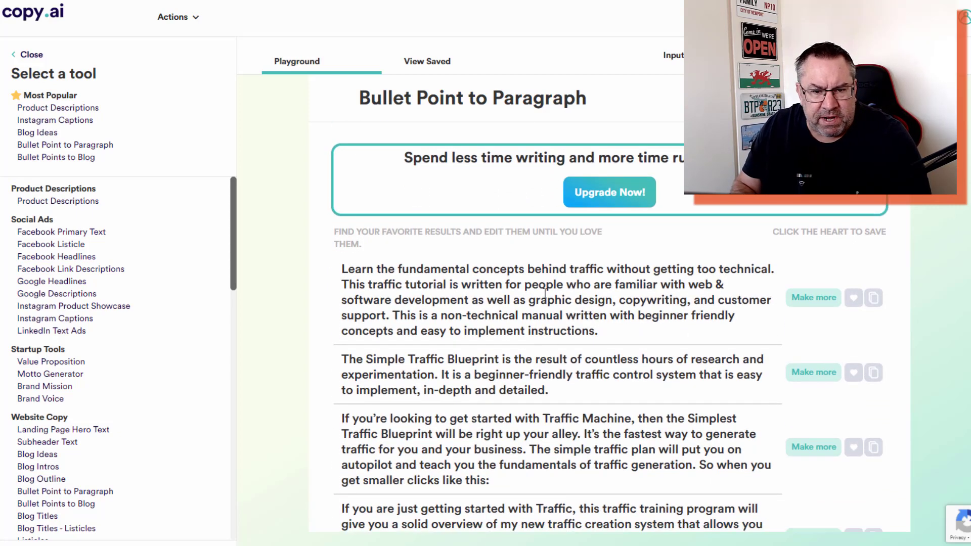
{"action": "scroll", "scroll_direction": "down", "scroll_amount": 3}
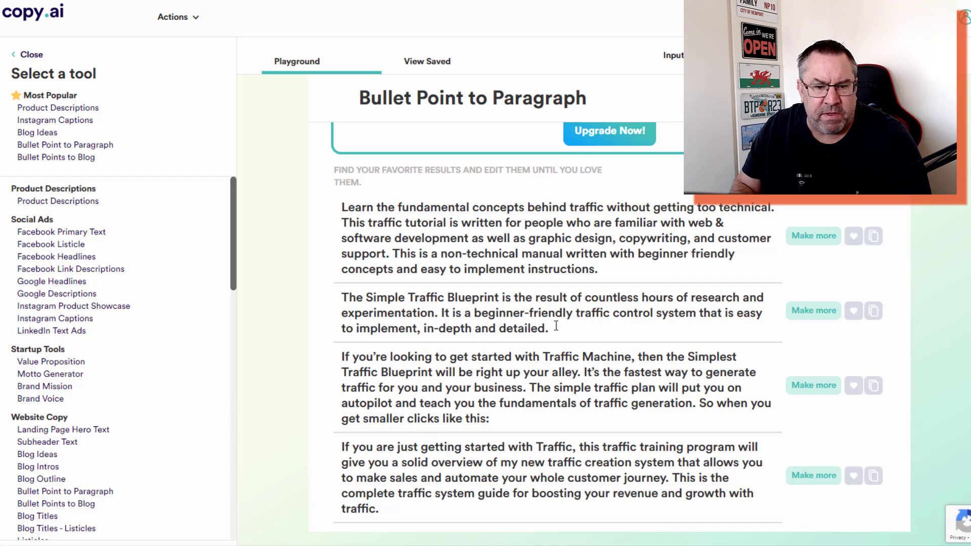
{"action": "scroll", "scroll_direction": "down", "scroll_amount": 3}
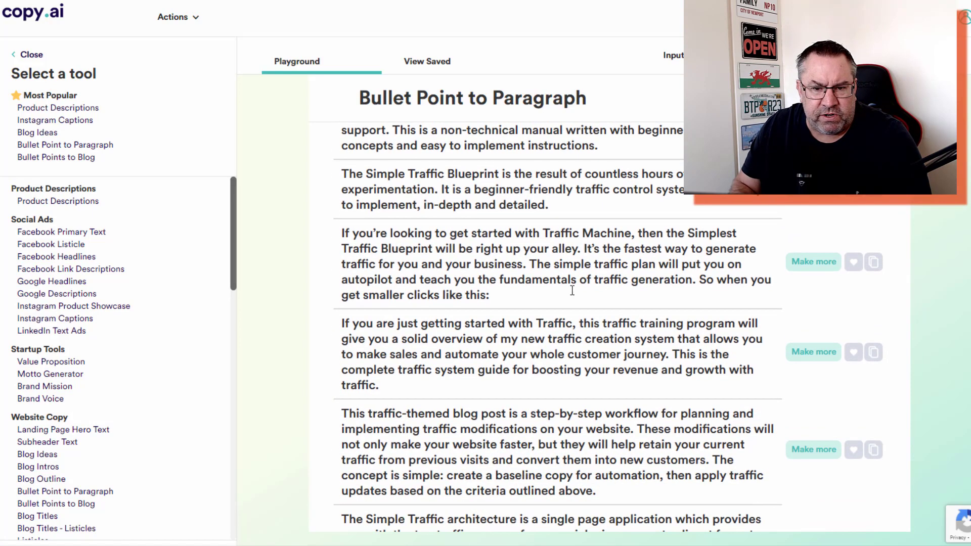
{"action": "scroll", "scroll_direction": "down", "scroll_amount": 3}
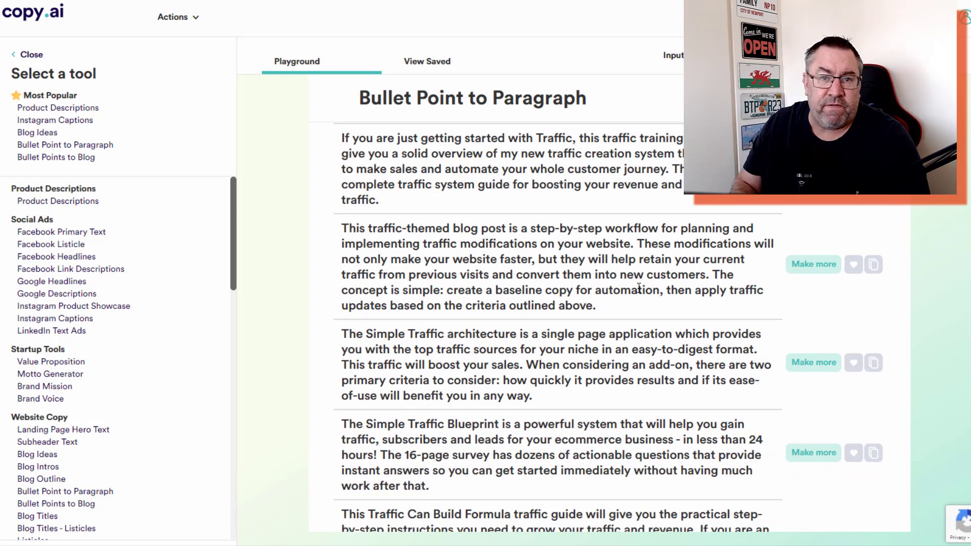
{"action": "scroll", "scroll_direction": "down", "scroll_amount": 3}
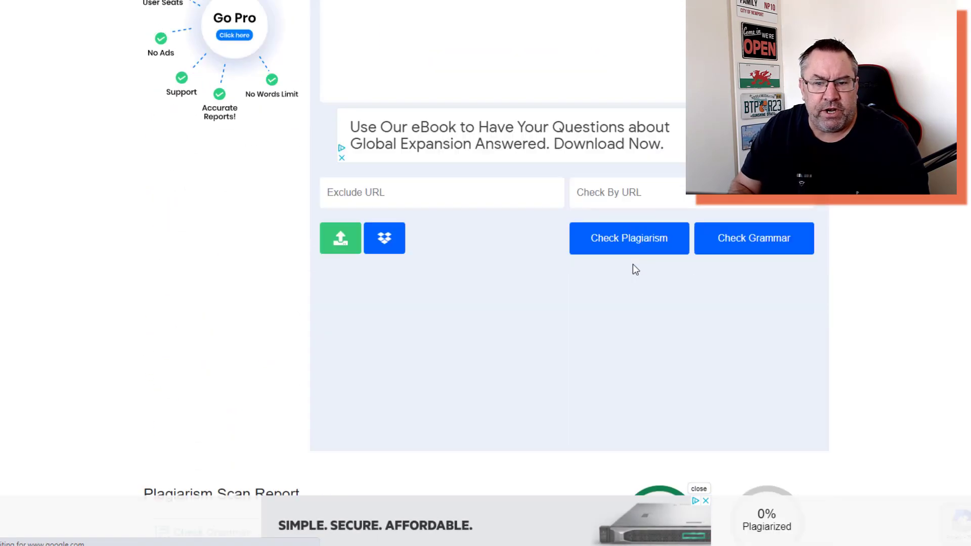
- Return to the Copy.ai tab showing the generated paragraphs
{"action": "left_click", "coordinate": [629, 238]}
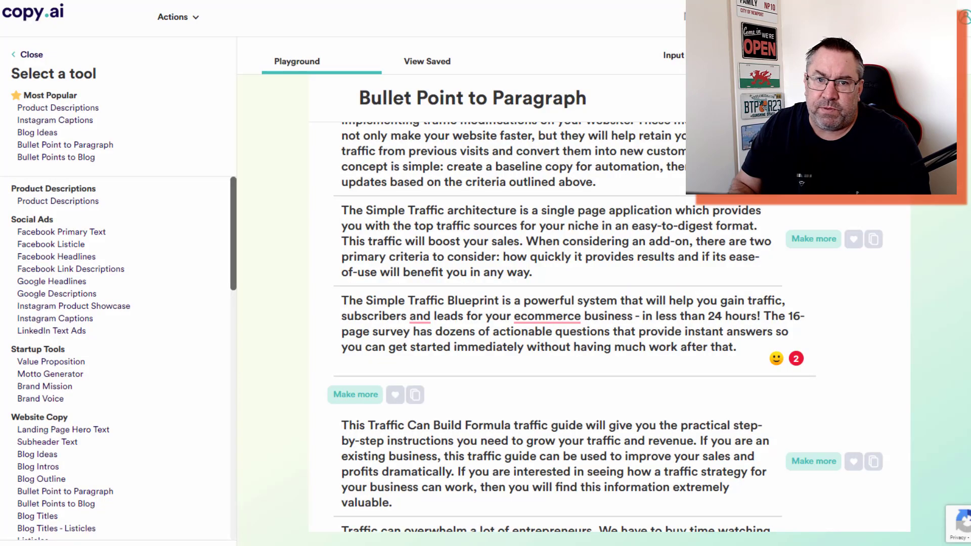
- Copy the 'Traffic can overwhelm a lot of entrepreneurs' paragraph into the plagiarism checker
{"action": "scroll", "scroll_direction": "down", "scroll_amount": 3}
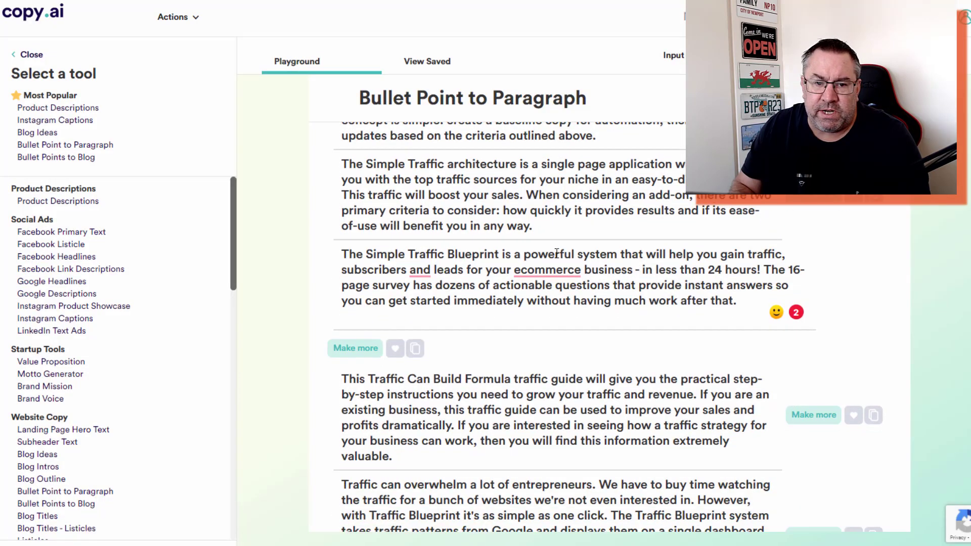
{"action": "scroll", "scroll_direction": "down", "scroll_amount": 3}
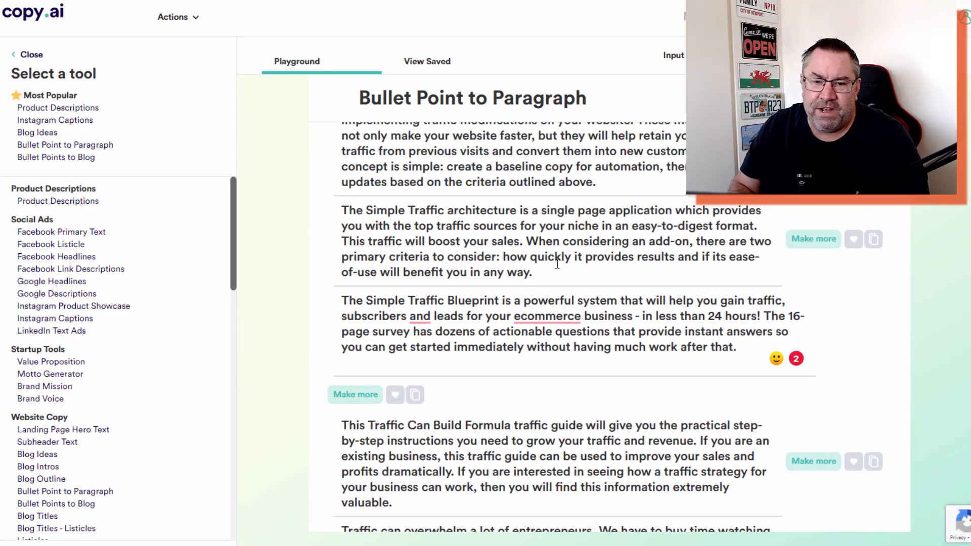
{"action": "scroll", "scroll_direction": "down", "scroll_amount": 3}
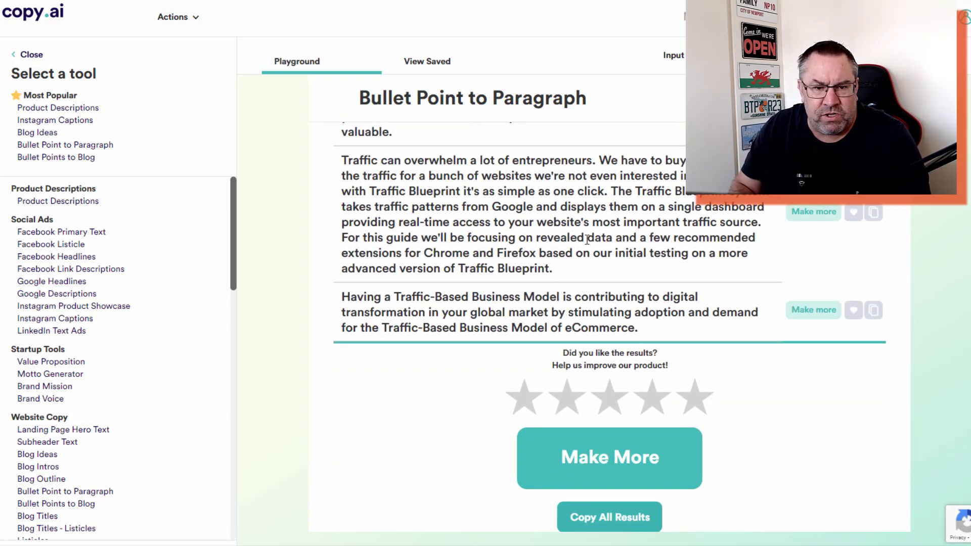
{"action": "scroll", "scroll_direction": "down", "scroll_amount": 3}
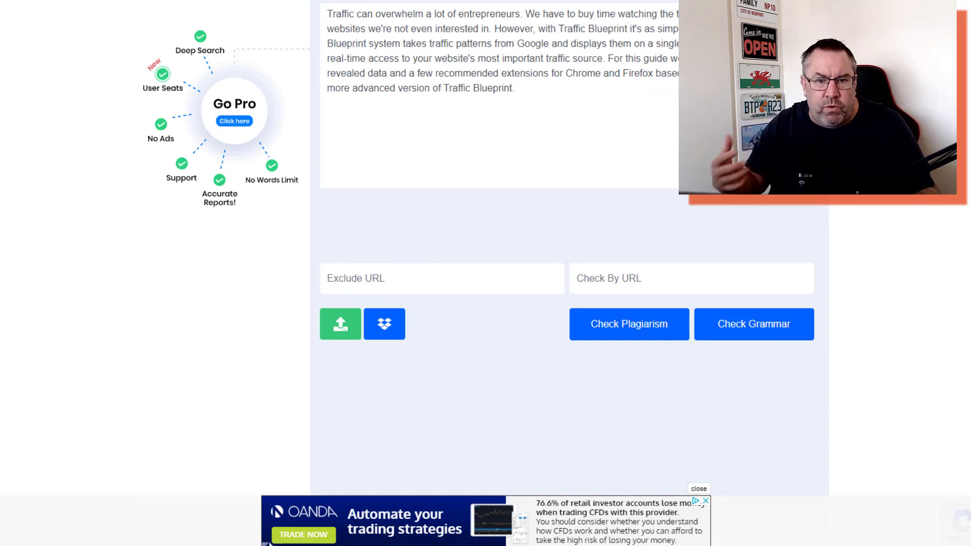
- Run the plagiarism check on the pasted paragraph
{"action": "left_click", "coordinate": [629, 323]}
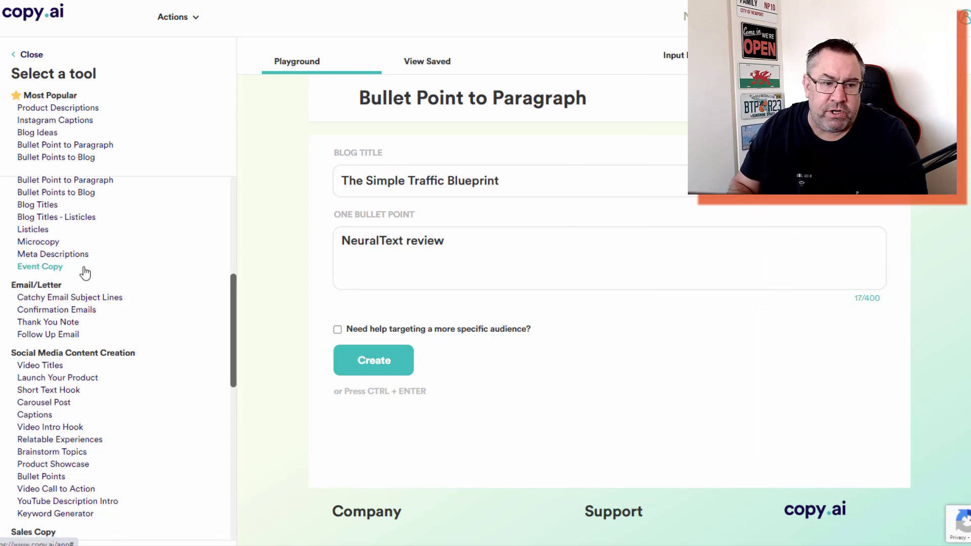
{"action": "scroll", "scroll_direction": "down", "scroll_amount": 3}
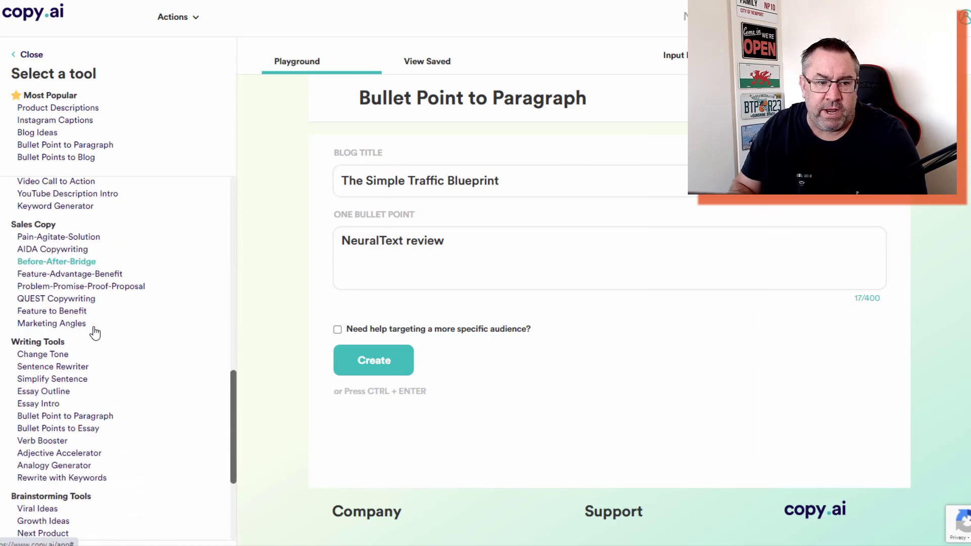
{"action": "scroll", "scroll_direction": "down", "scroll_amount": 3}
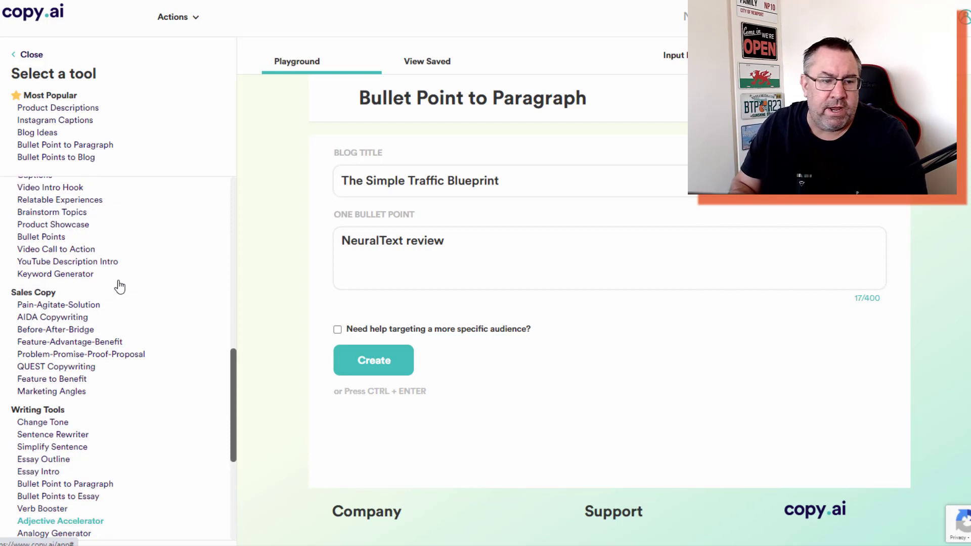
{"action": "scroll", "scroll_direction": "down", "scroll_amount": 3}
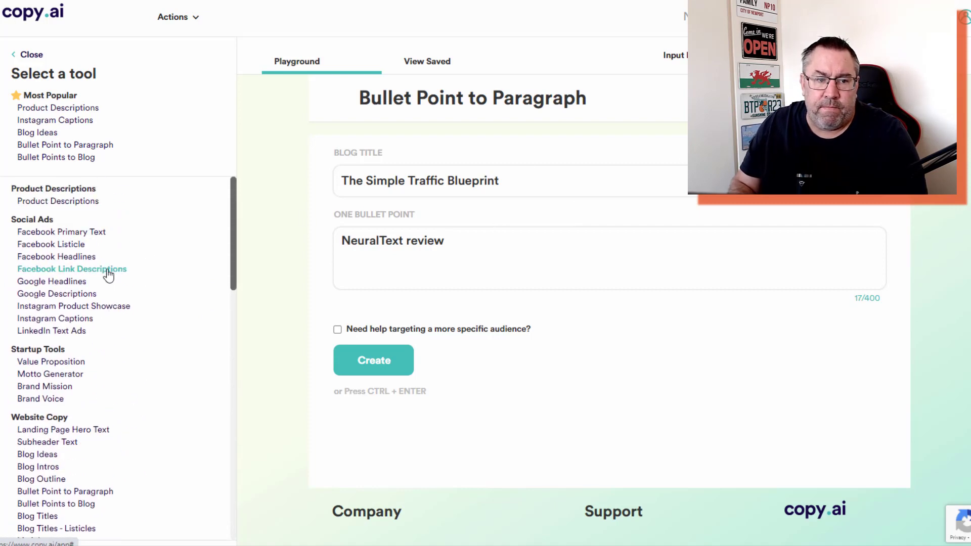
{"action": "mouse_move", "coordinate": [84, 136]}
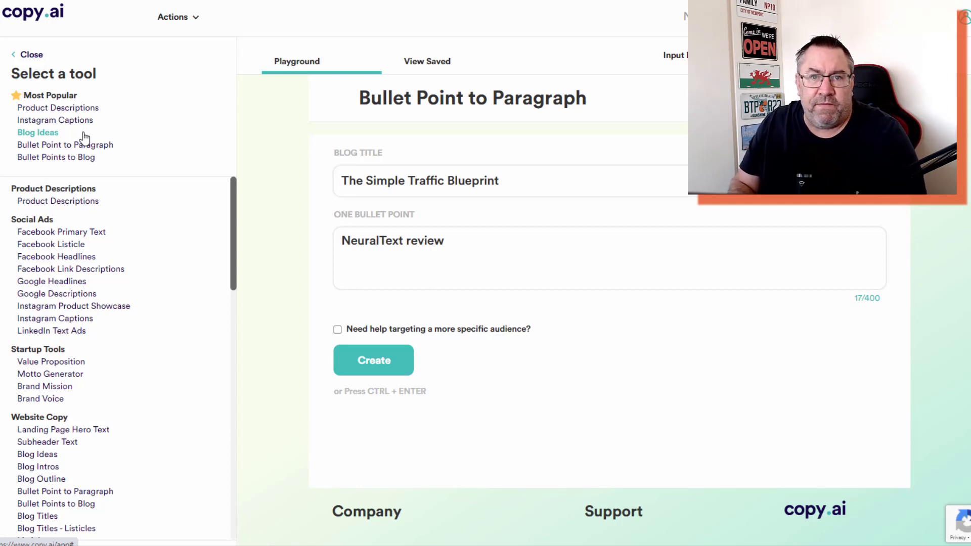
{"action": "mouse_move", "coordinate": [56, 119]}
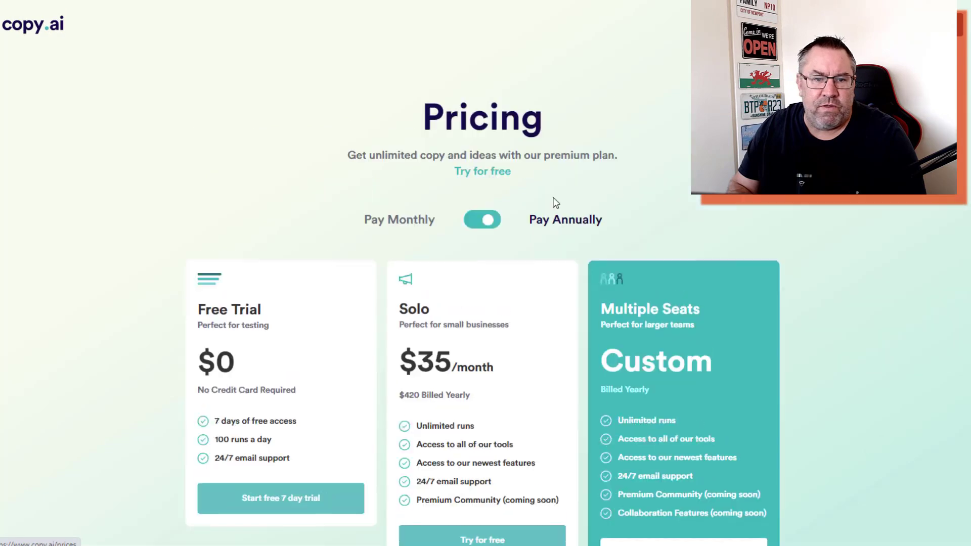
- Scroll through the Free Trial, $35/month Solo and custom Multiple Seats plan cards
{"action": "scroll", "scroll_direction": "down", "scroll_amount": 3}
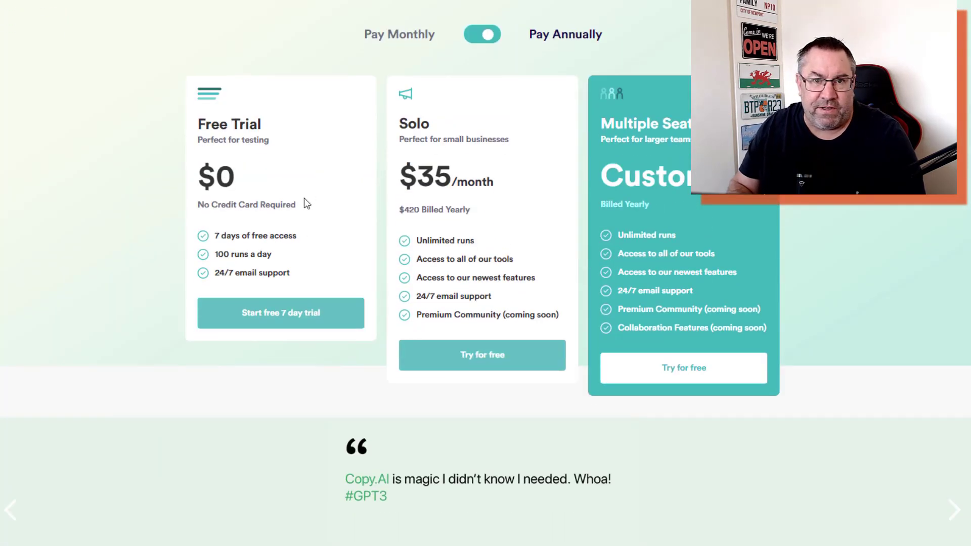
{"action": "scroll", "scroll_direction": "down", "scroll_amount": 3}
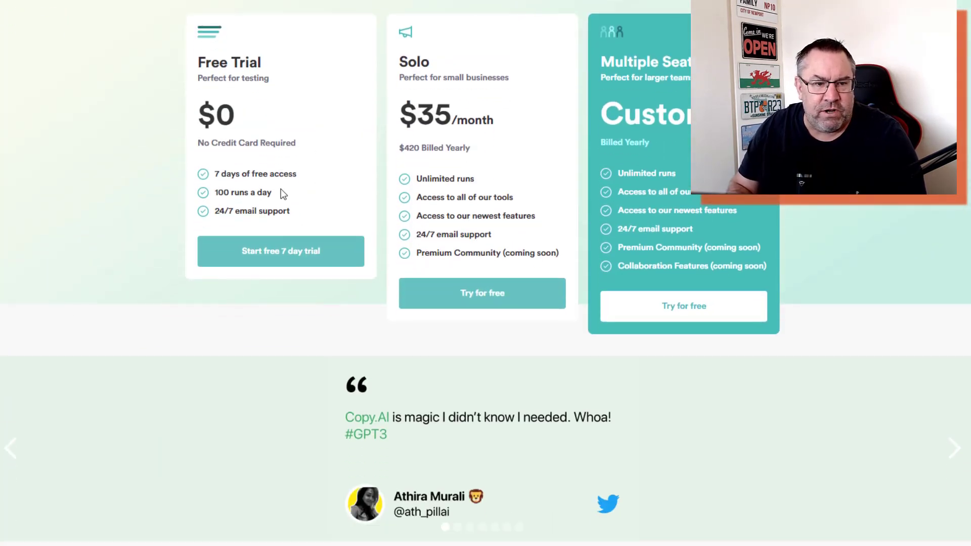
{"action": "mouse_move", "coordinate": [312, 198]}
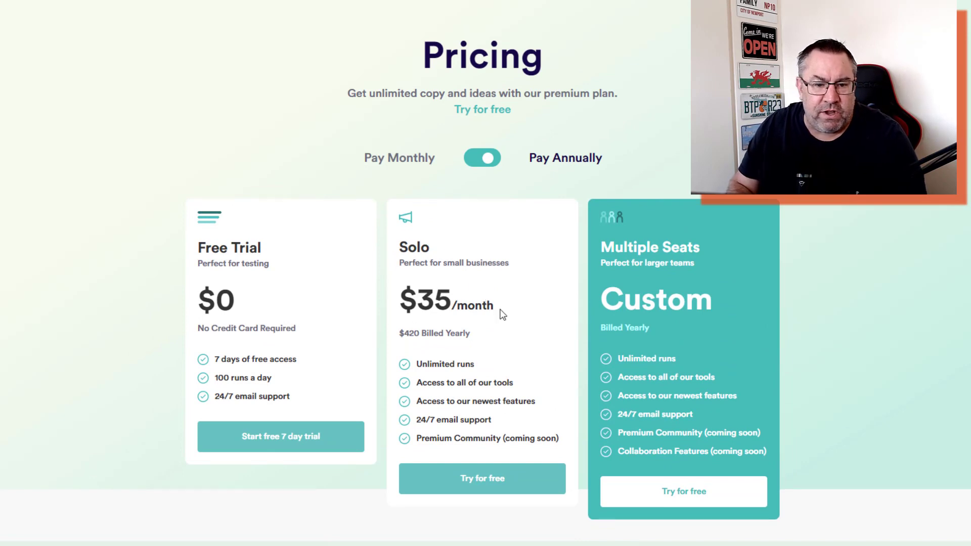
{"action": "scroll", "scroll_direction": "down", "scroll_amount": 3}
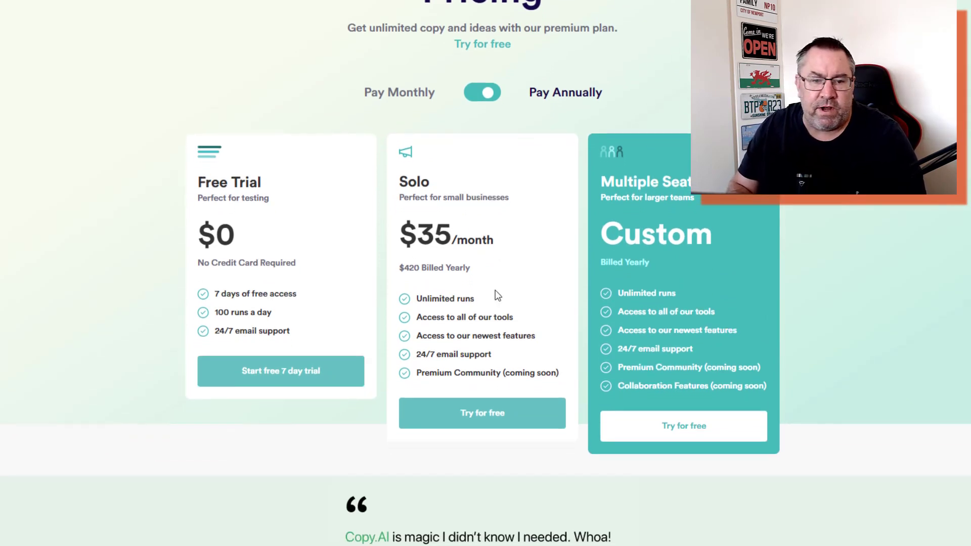
{"action": "scroll", "scroll_direction": "down", "scroll_amount": 3}
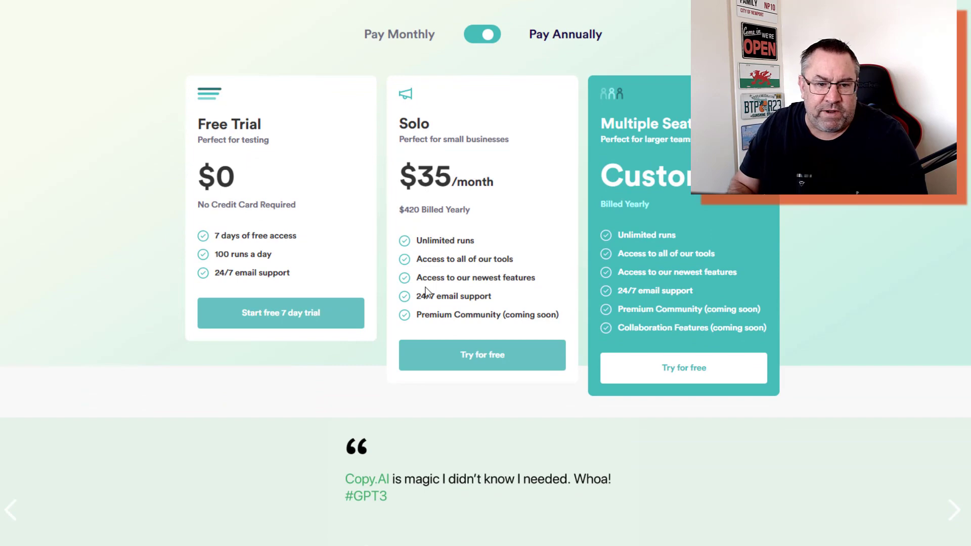
{"action": "scroll", "scroll_direction": "down", "scroll_amount": 3}
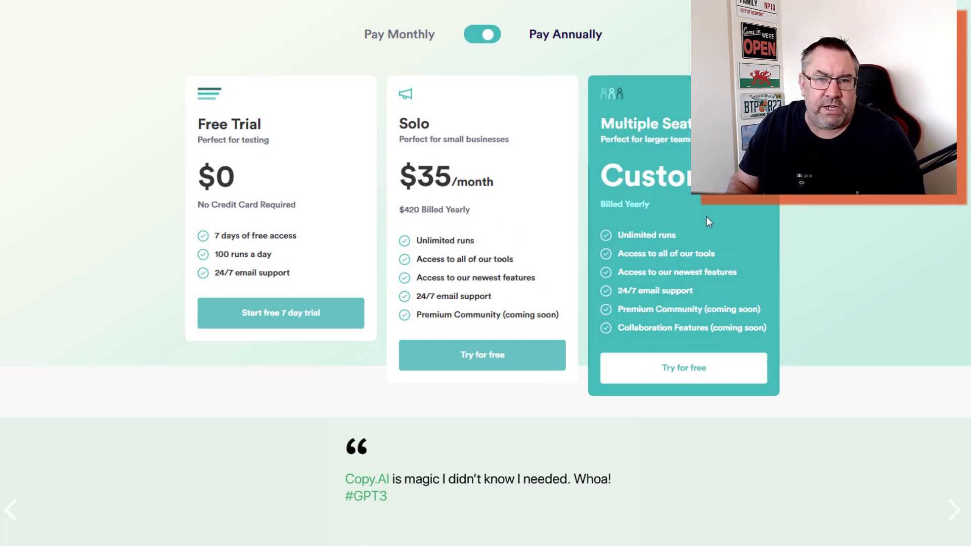
{"action": "mouse_move", "coordinate": [770, 248]}
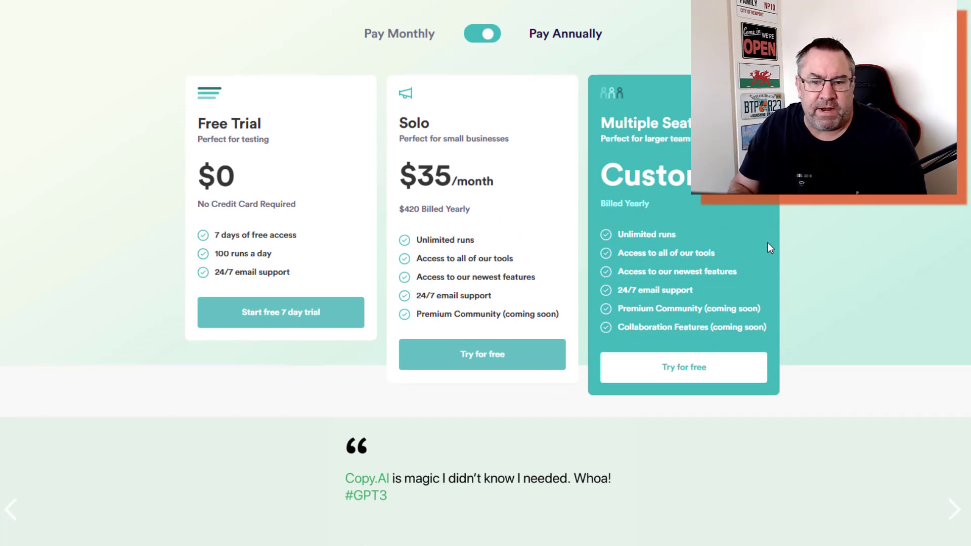
{"action": "scroll", "scroll_direction": "down", "scroll_amount": 3}
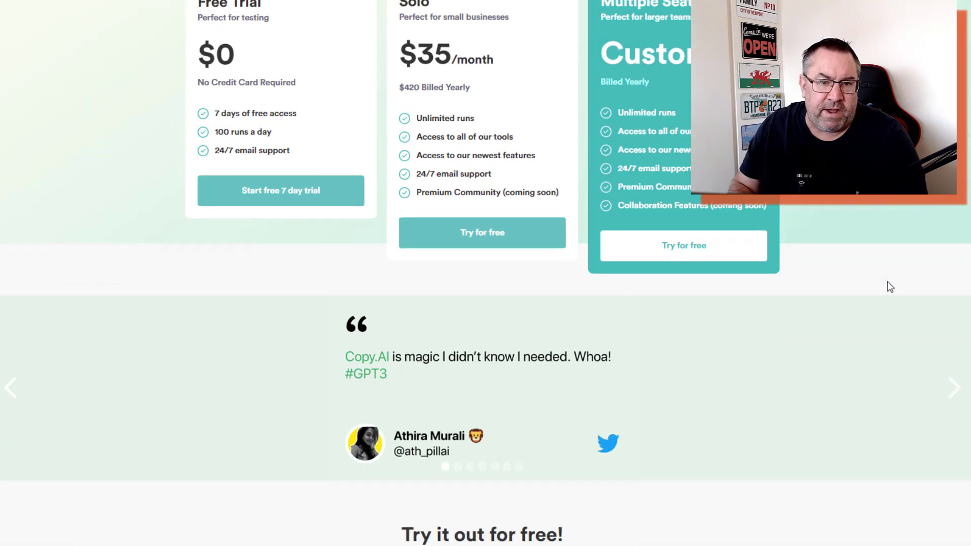